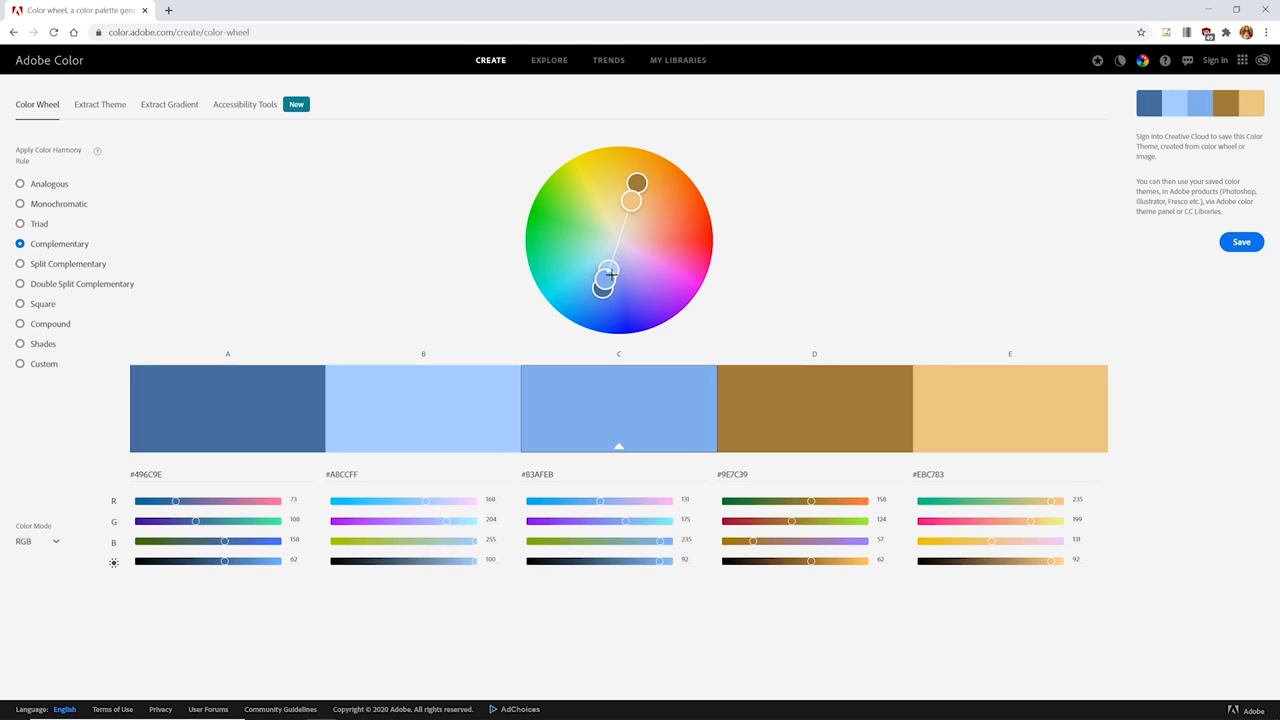
# Compare Analogous, Monochromatic and Complementary rules, then settle on Split Complementary around #6FB1EB
pyautogui.moveTo(637, 183); pyautogui.dragTo(647, 180)
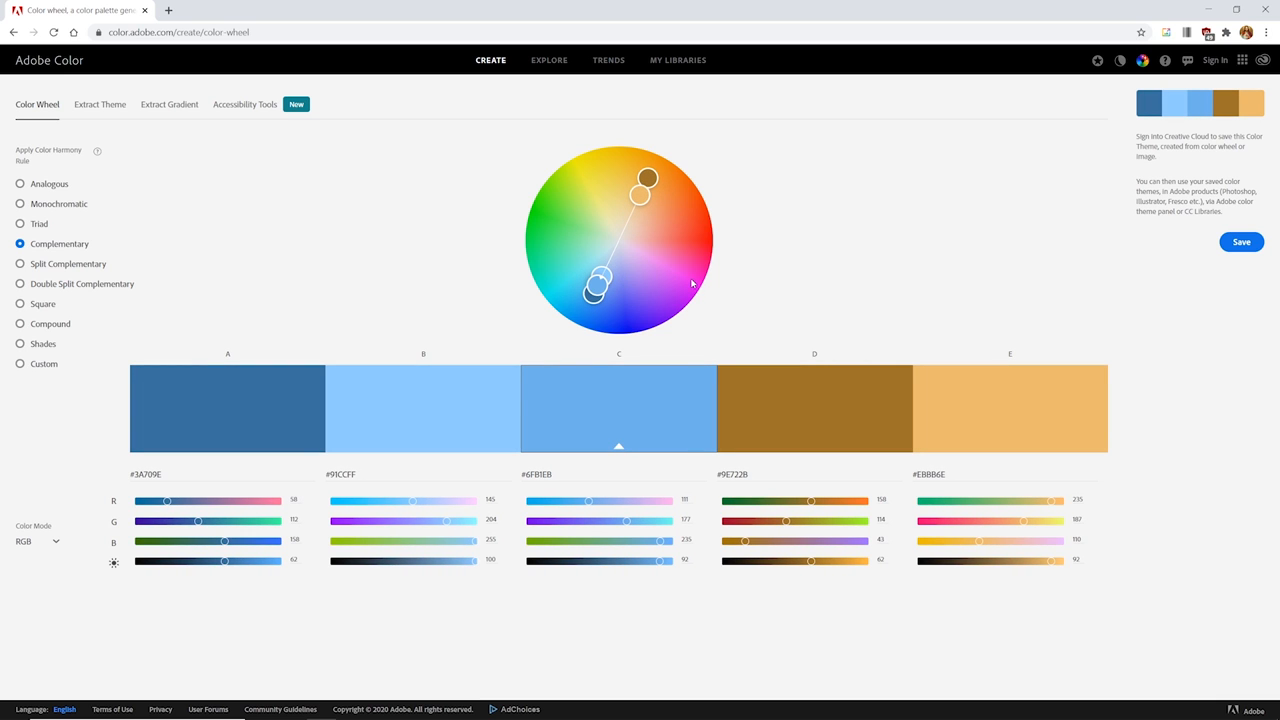
pyautogui.click(20, 183)
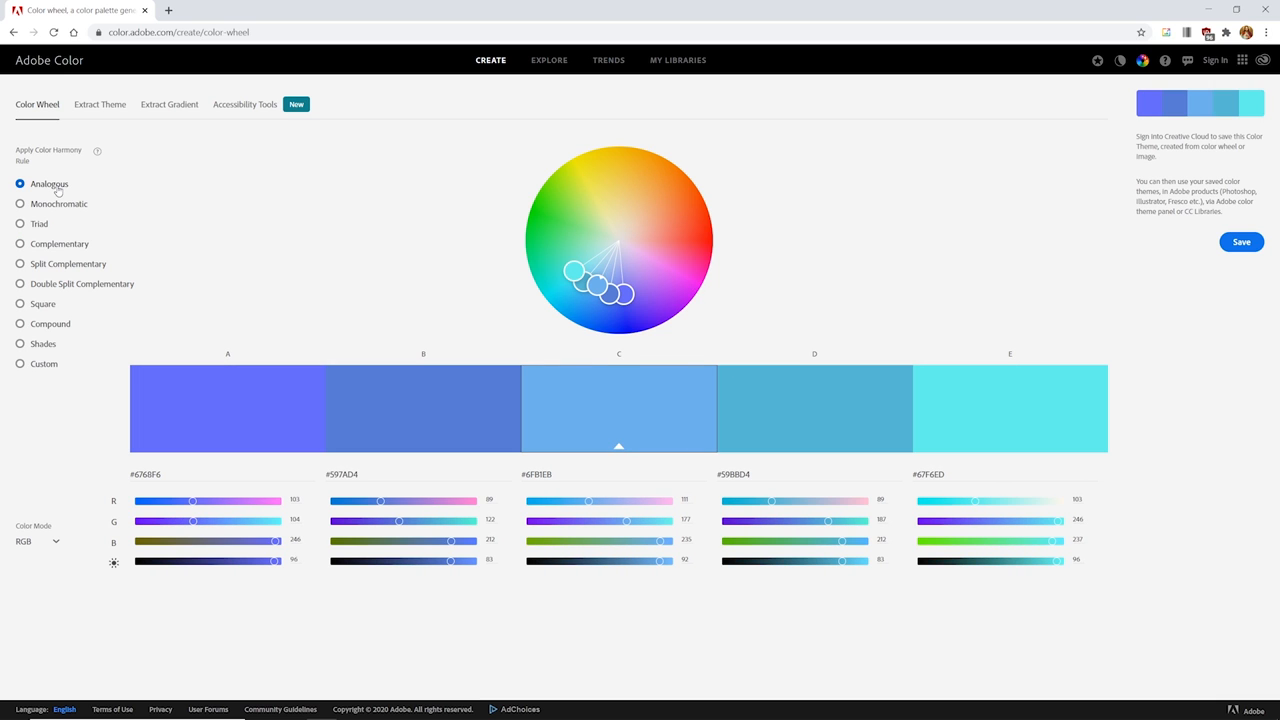
pyautogui.click(20, 203)
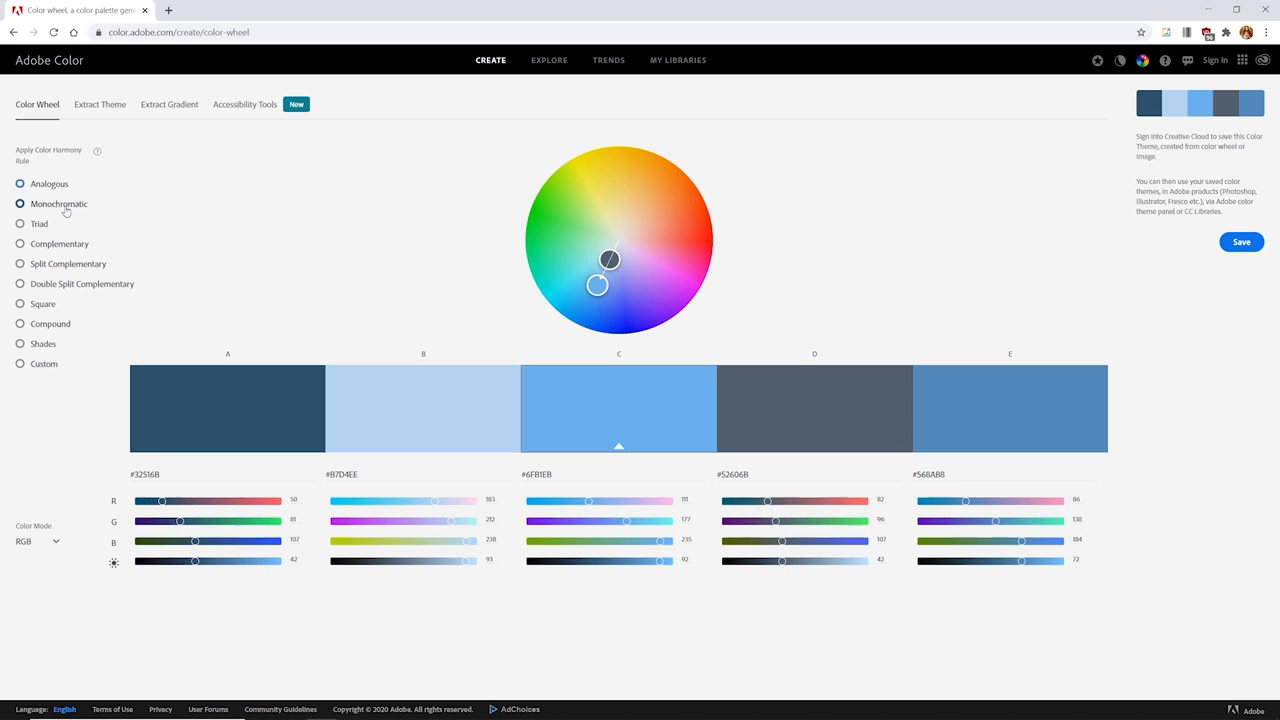
pyautogui.click(20, 243)
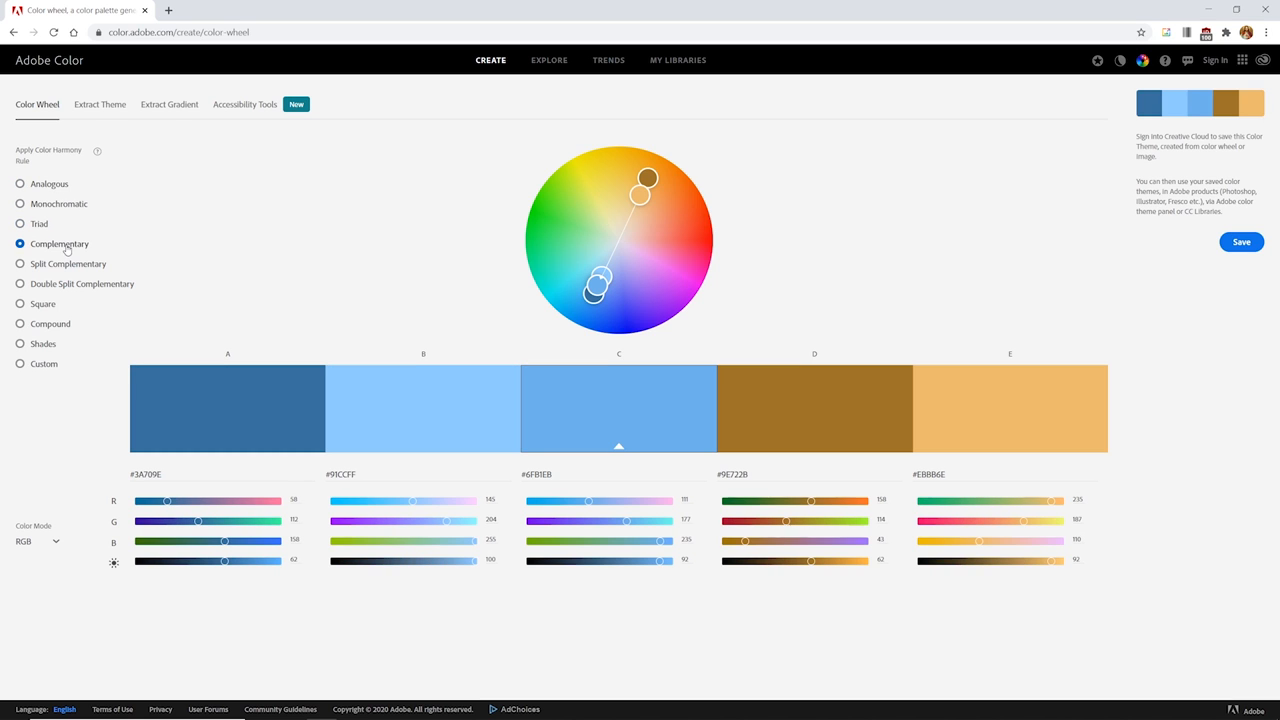
pyautogui.click(20, 263)
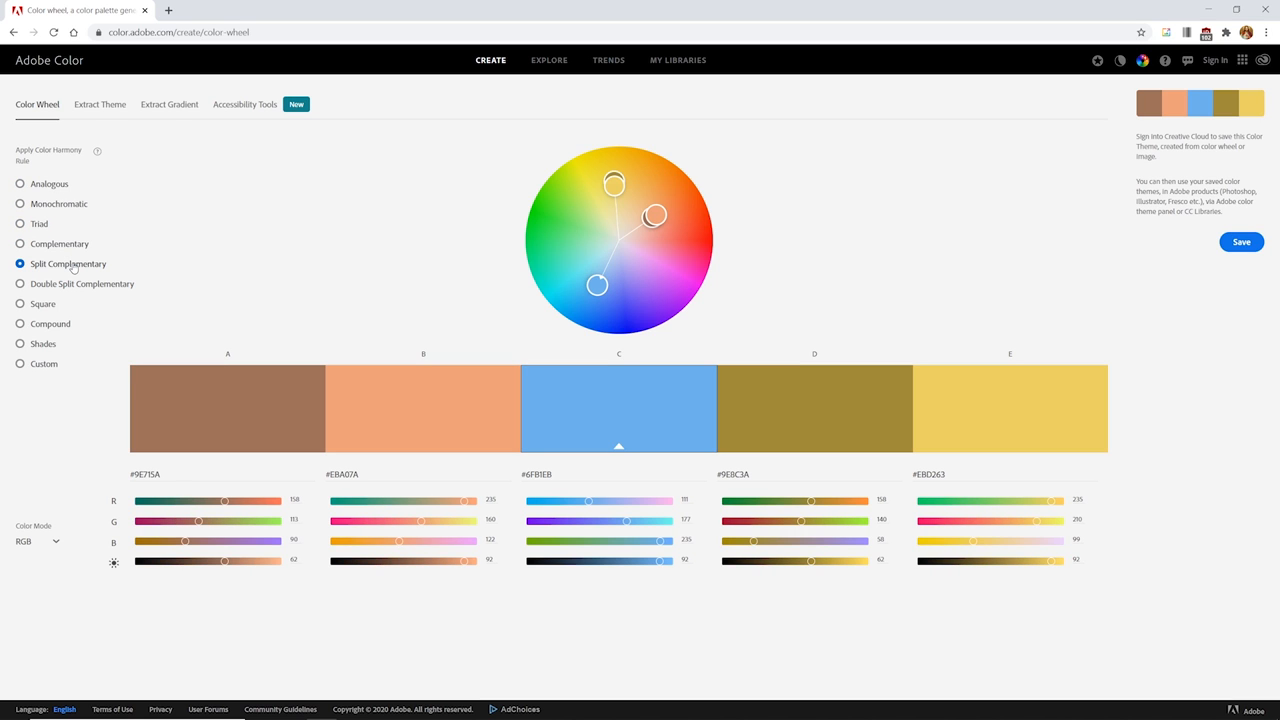
pyautogui.moveTo(57, 361)
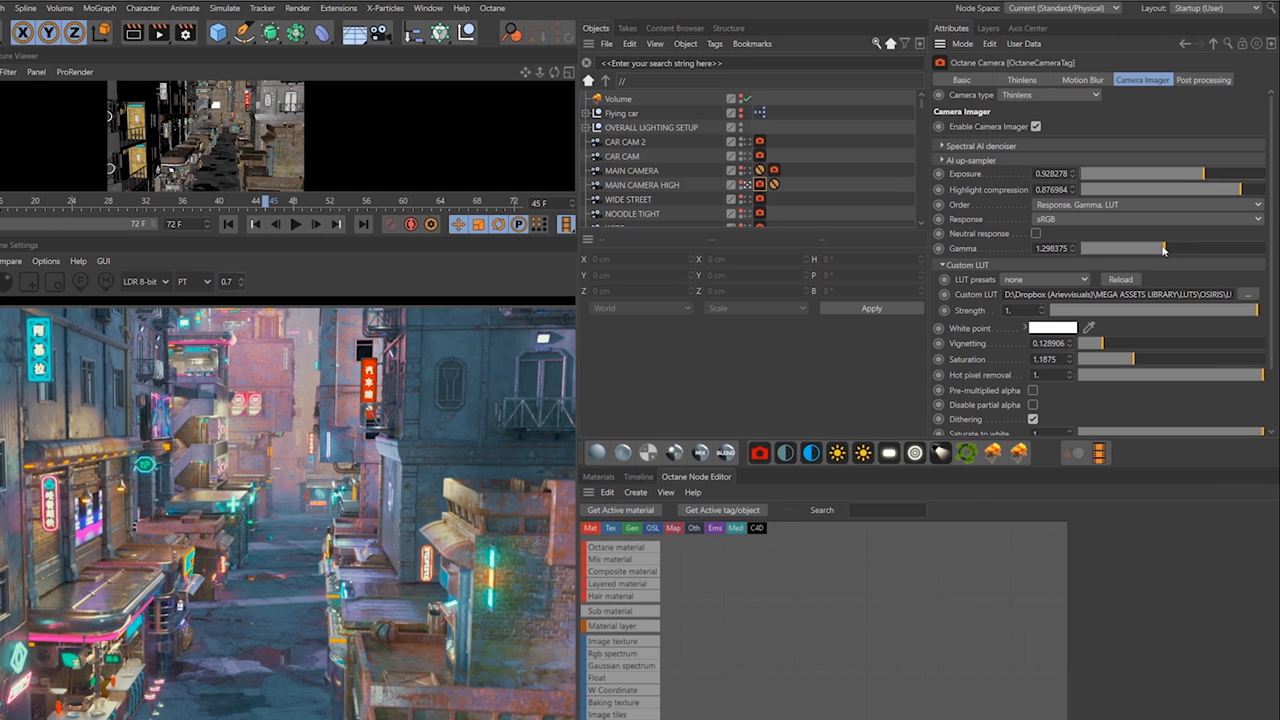
# Lower the Camera Imager gamma on the neon alley Octane render
pyautogui.moveTo(1165, 248); pyautogui.dragTo(1140, 248)
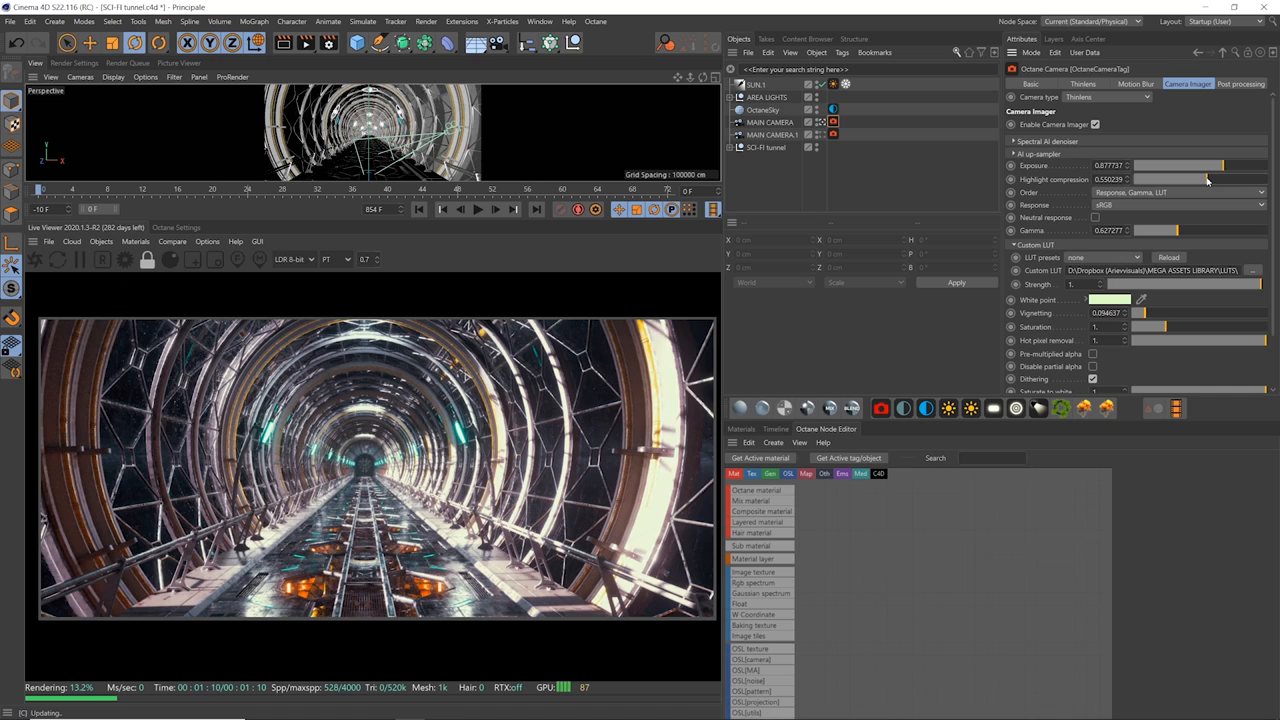
# Try the Bourbon 64 LUT preset, then load Vision 4 - Rec.709.cube as the custom LUT
pyautogui.click(1100, 257)
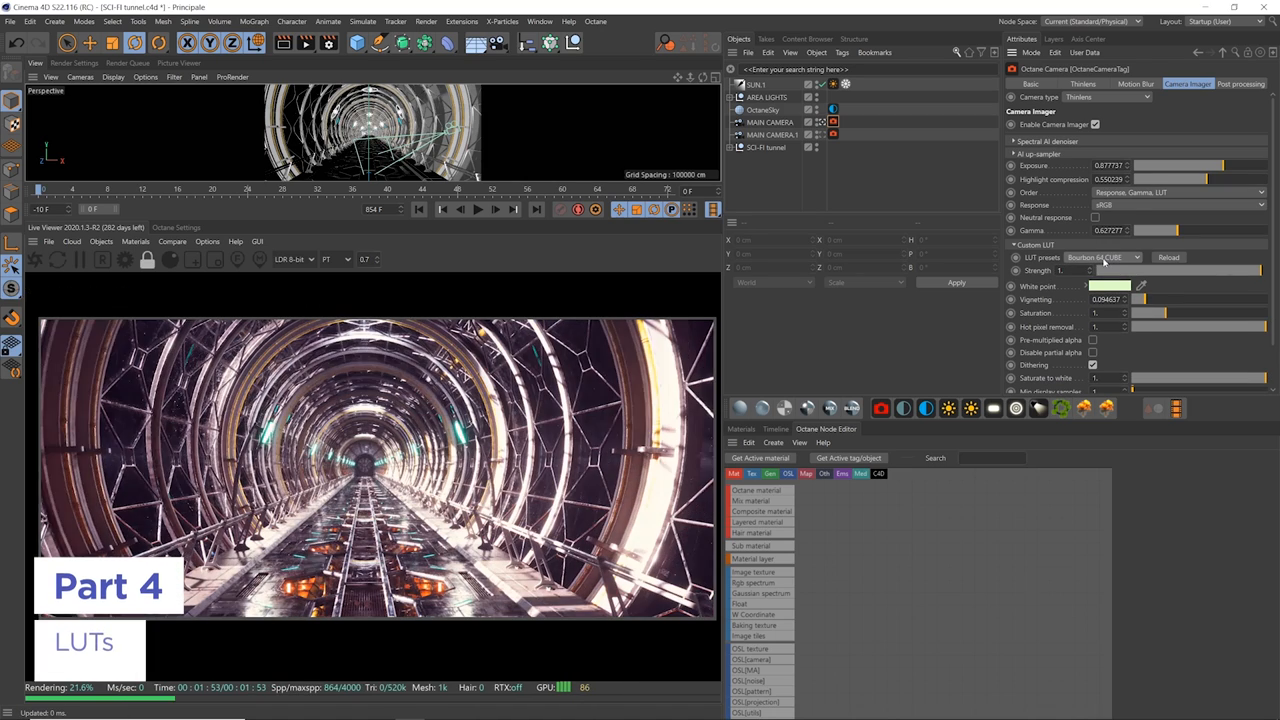
pyautogui.click(1100, 257)
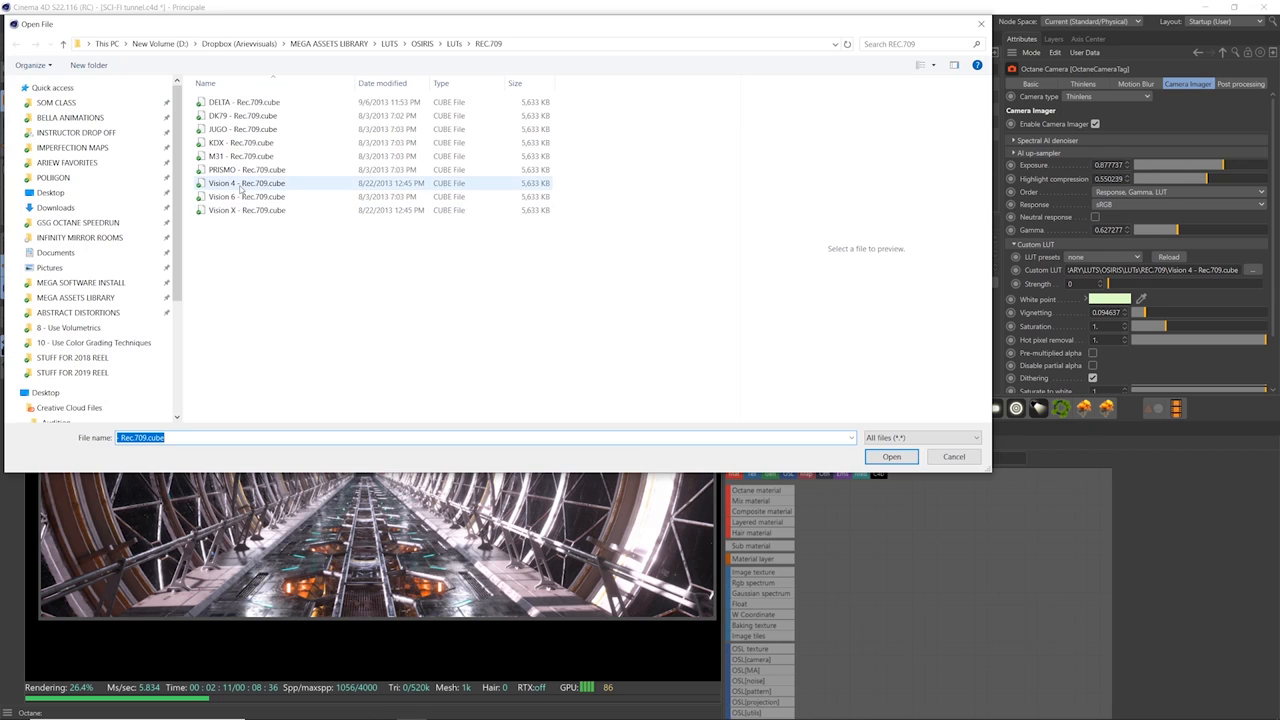
pyautogui.click(890, 456)
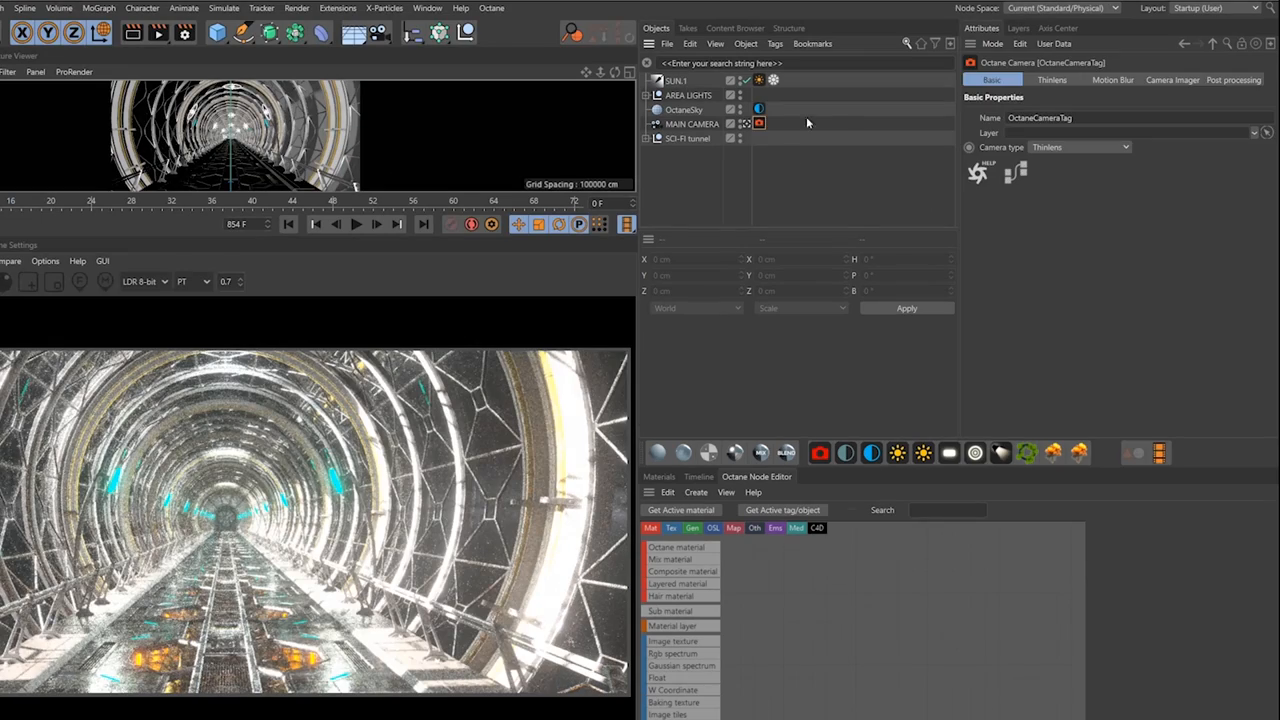
# Enable Camera Imager on the tunnel render and raise highlight compression
pyautogui.click(1172, 79)
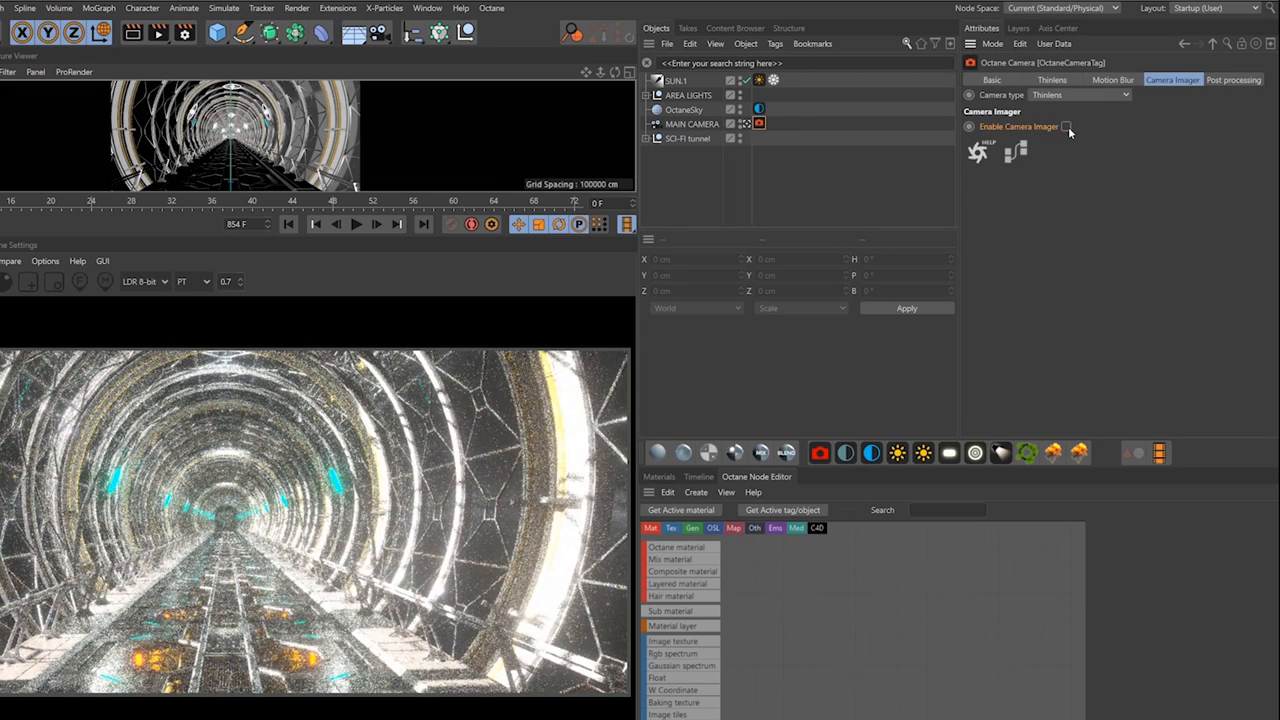
pyautogui.click(1066, 126)
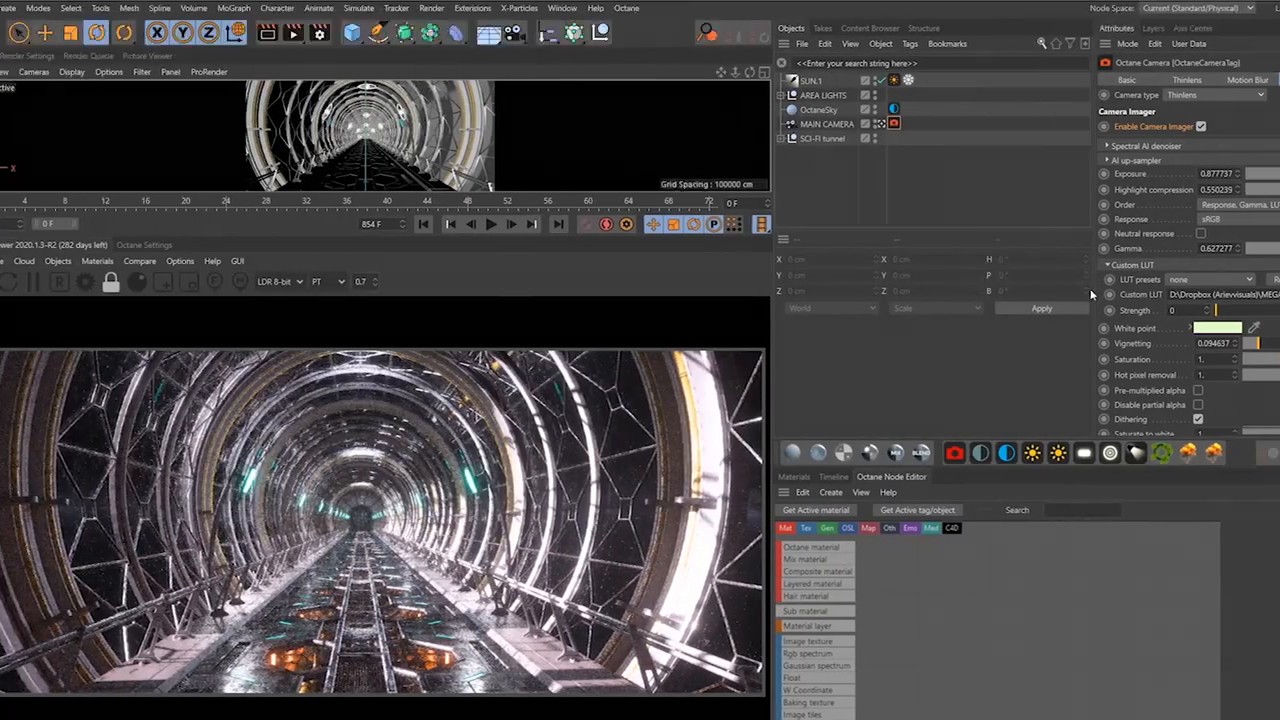
pyautogui.click(1218, 328)
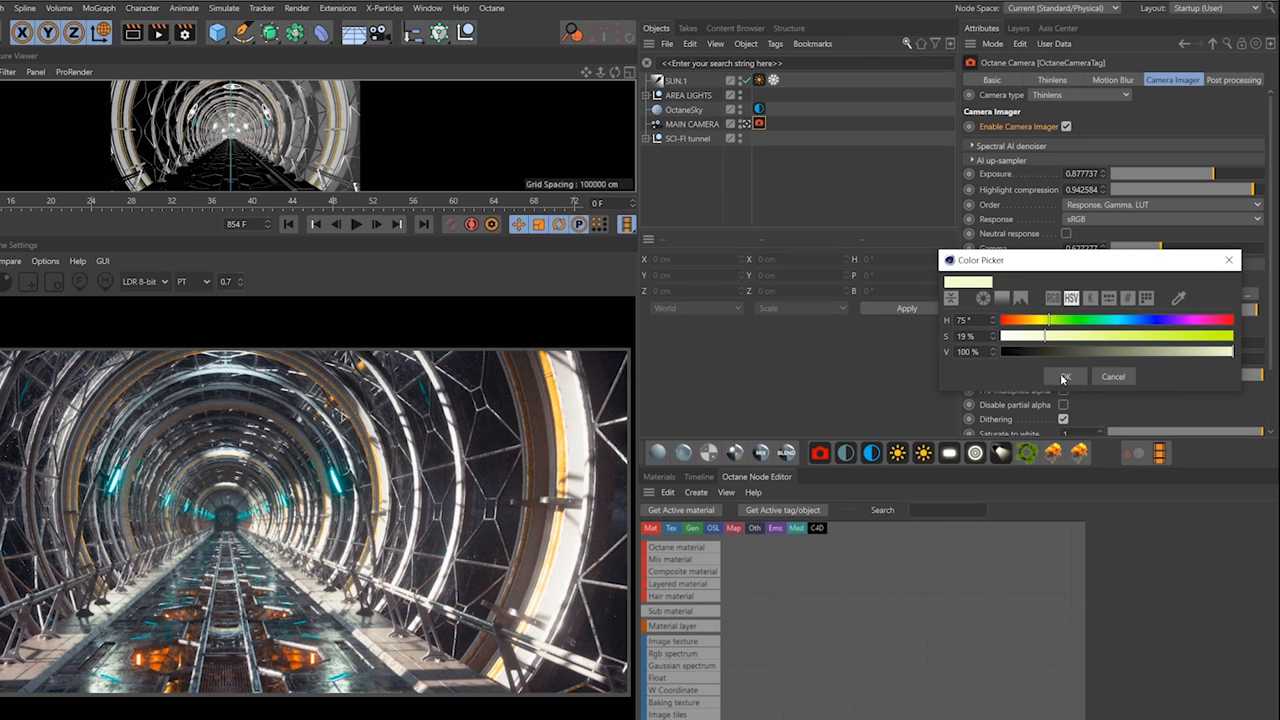
# Apply a warm white point from the Color Picker, then reset it to pure white
pyautogui.click(1064, 376)
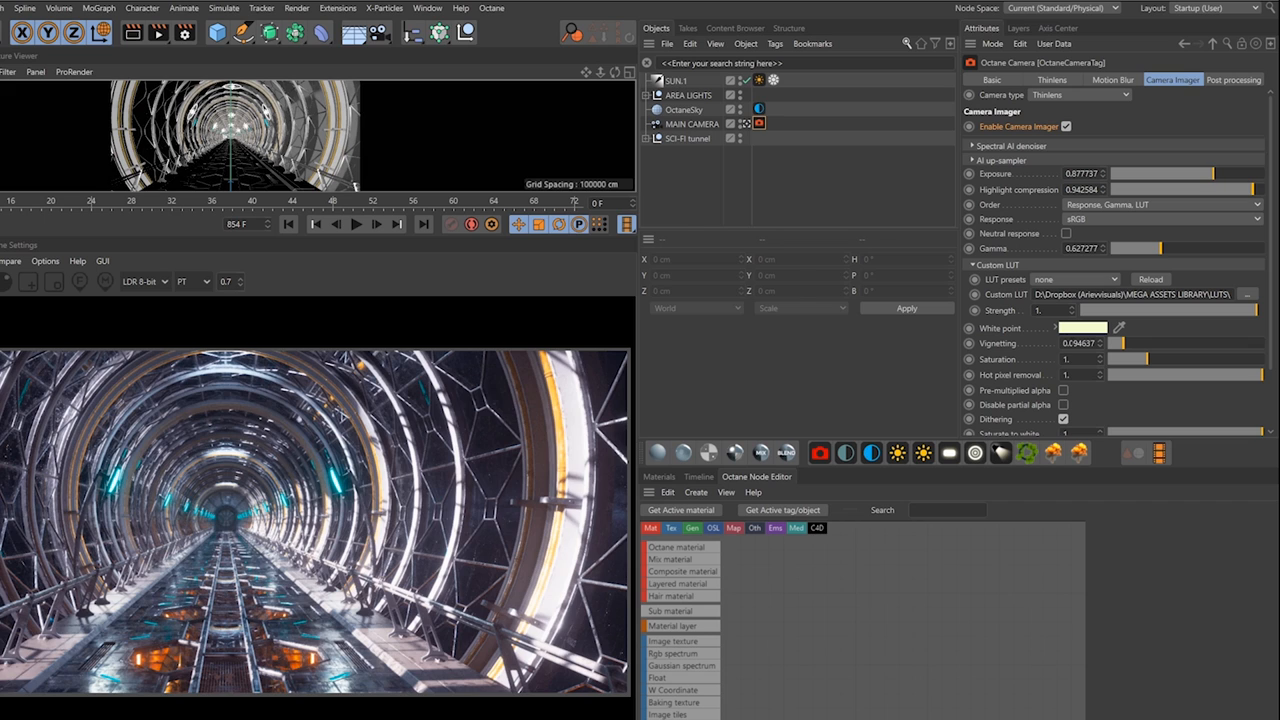
pyautogui.click(691, 138)
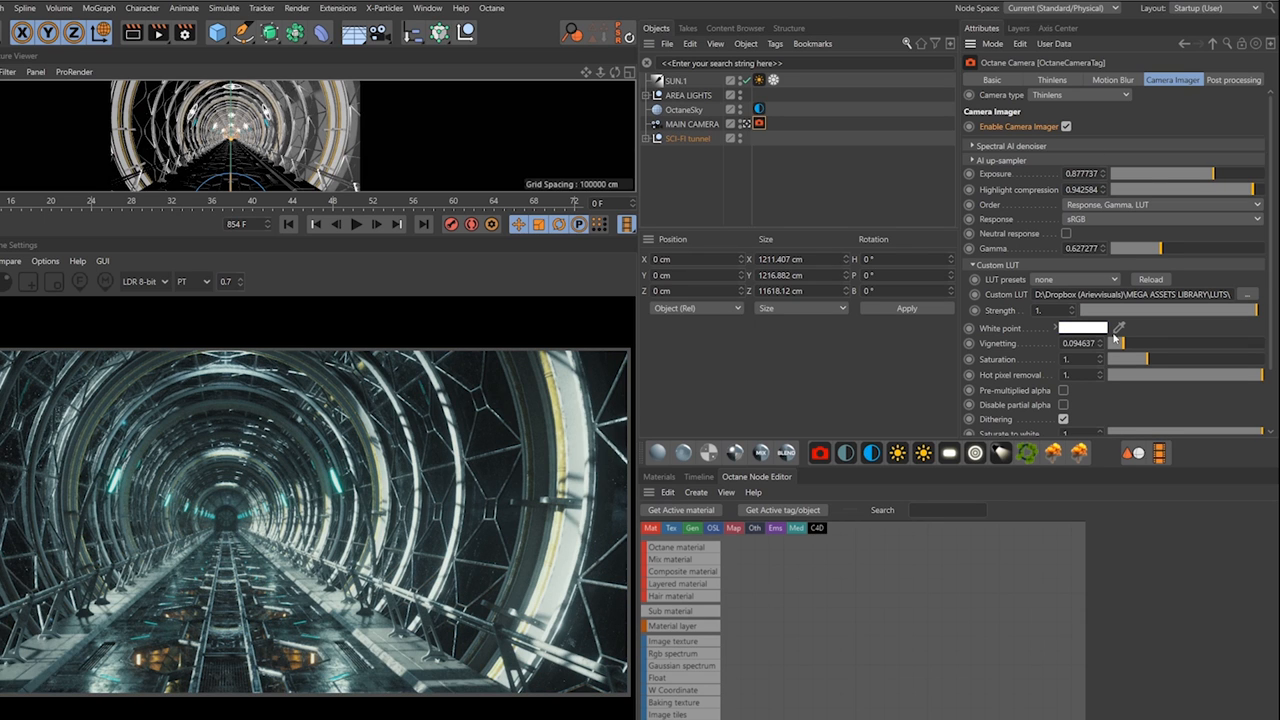
pyautogui.click(1119, 327)
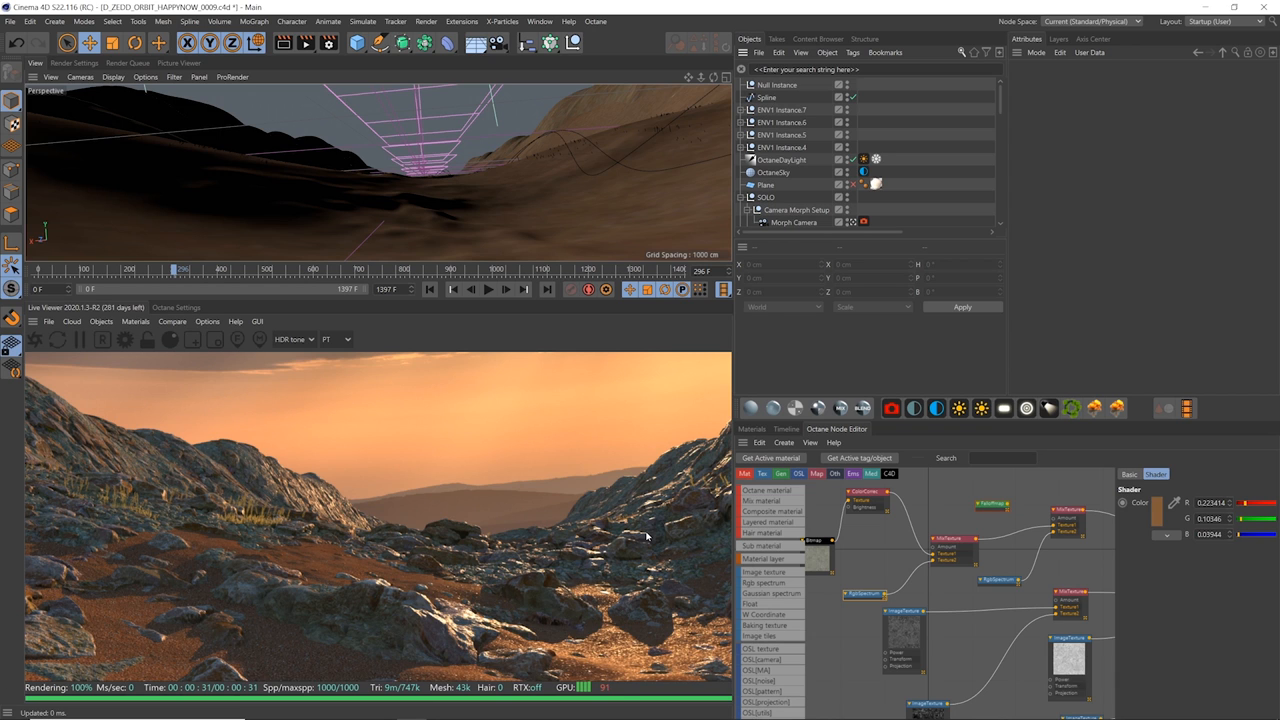
pyautogui.moveTo(270, 590)
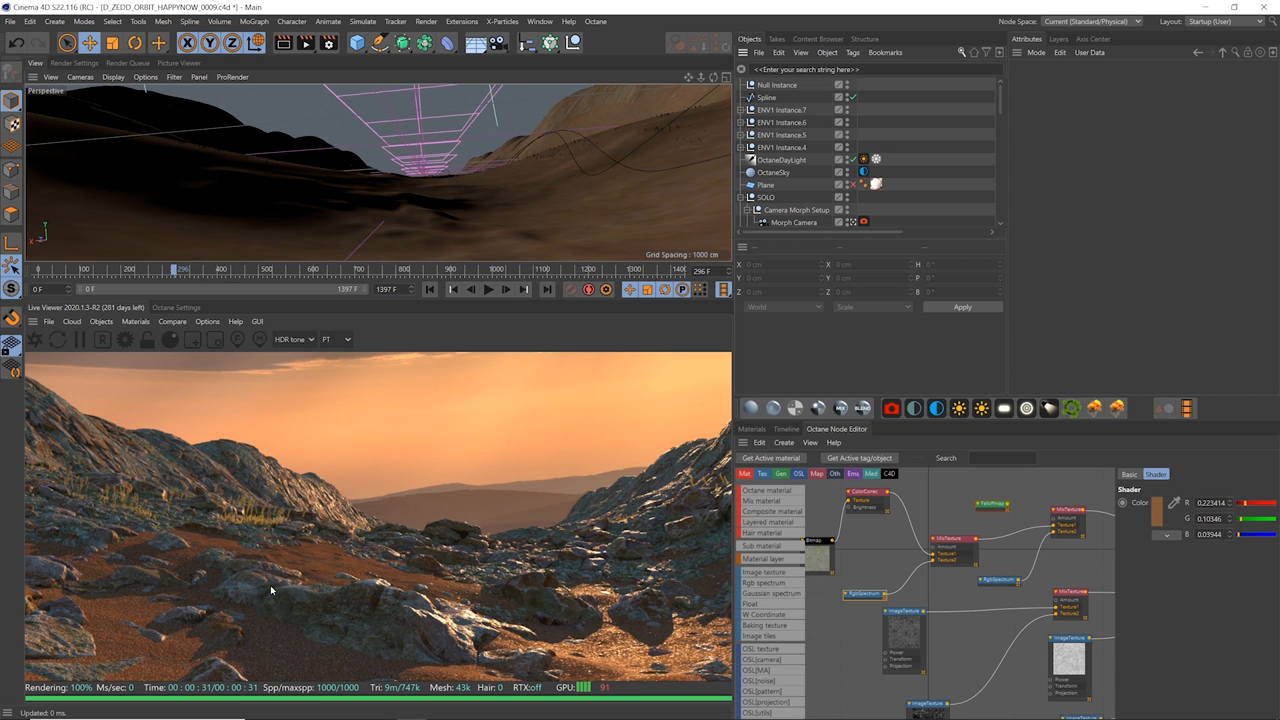
pyautogui.moveTo(408, 620)
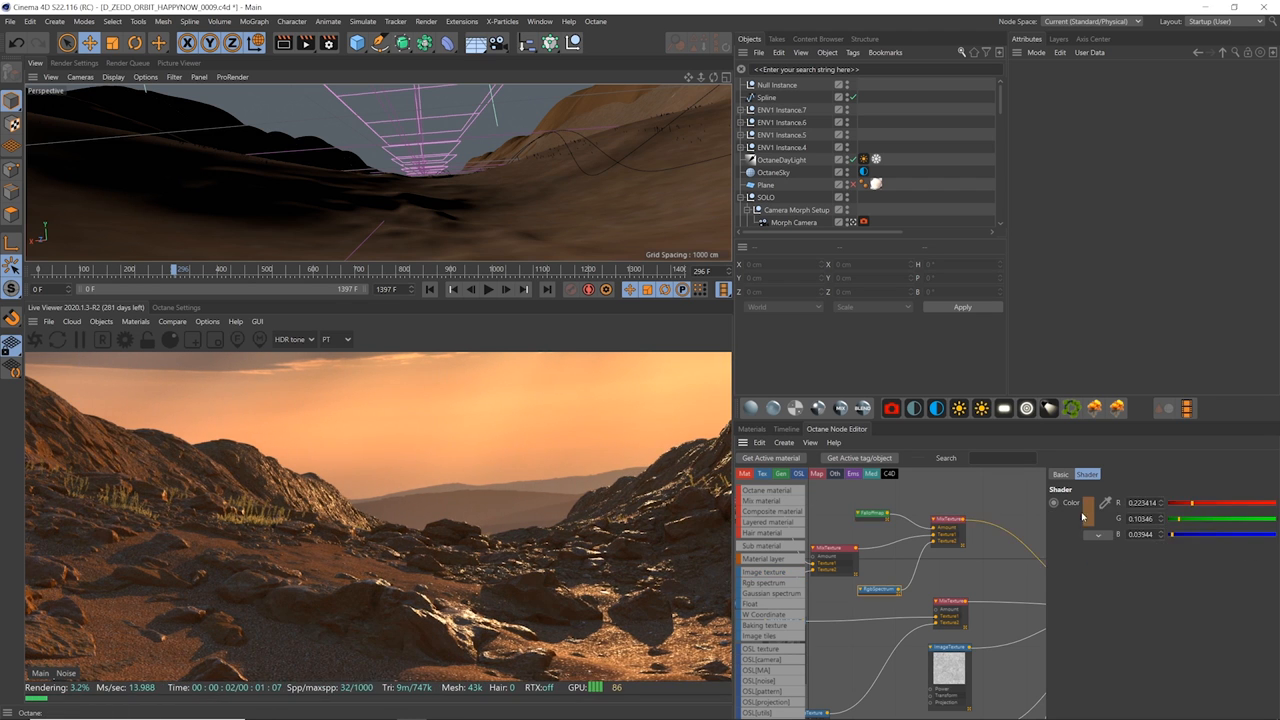
# Open the brown terrain RGB spectrum colour swatch in the Octane Node Editor
pyautogui.click(1085, 502)
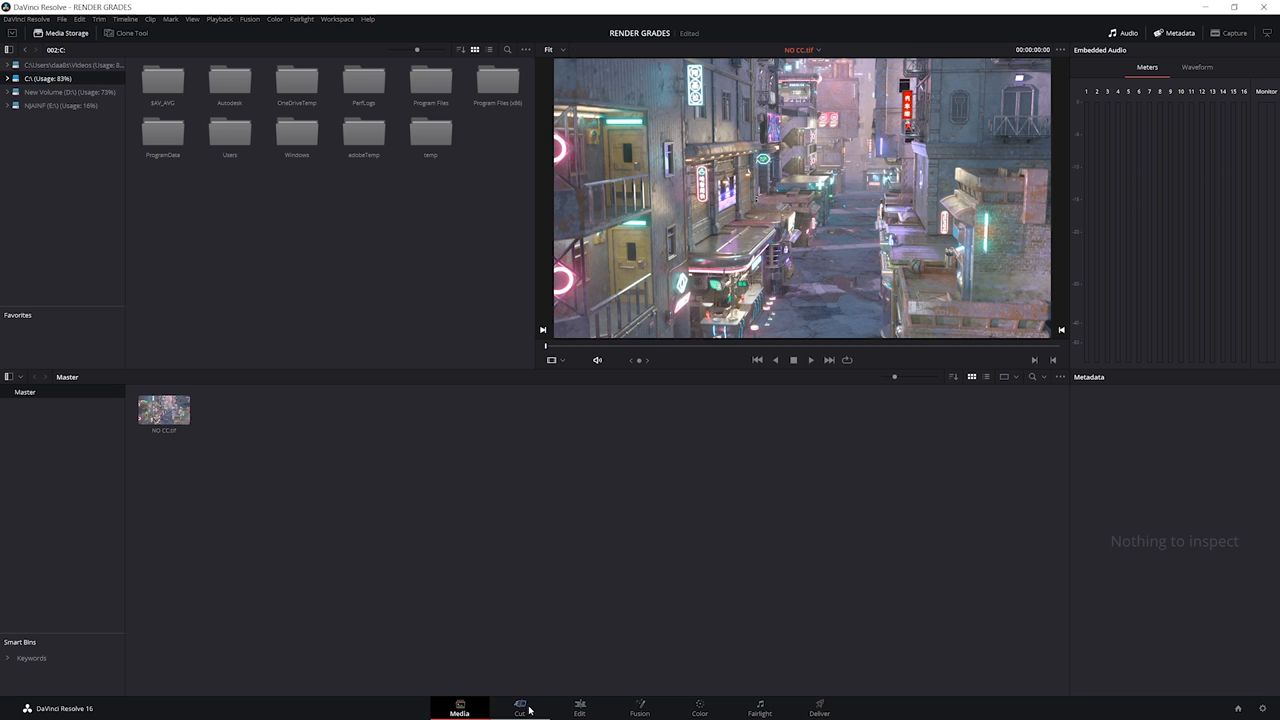
# Place the neon alley clip on the edit timeline and move to the Color page
pyautogui.click(519, 709)
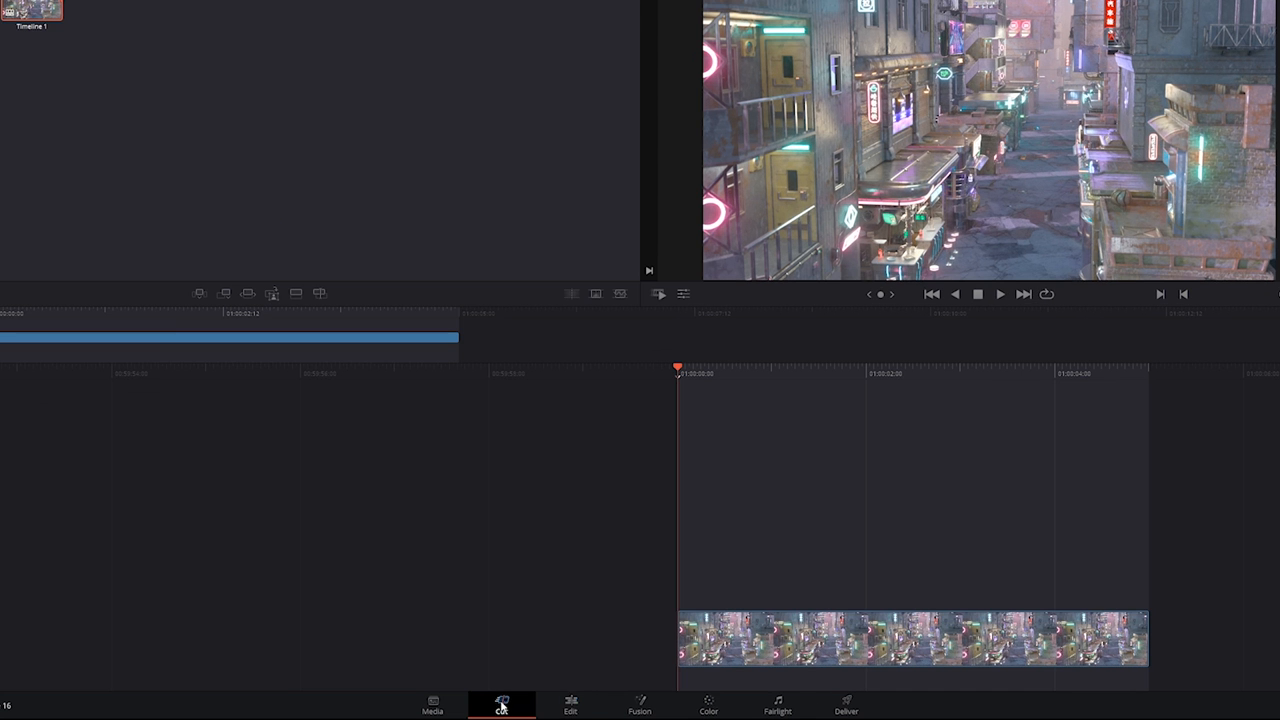
pyautogui.click(700, 705)
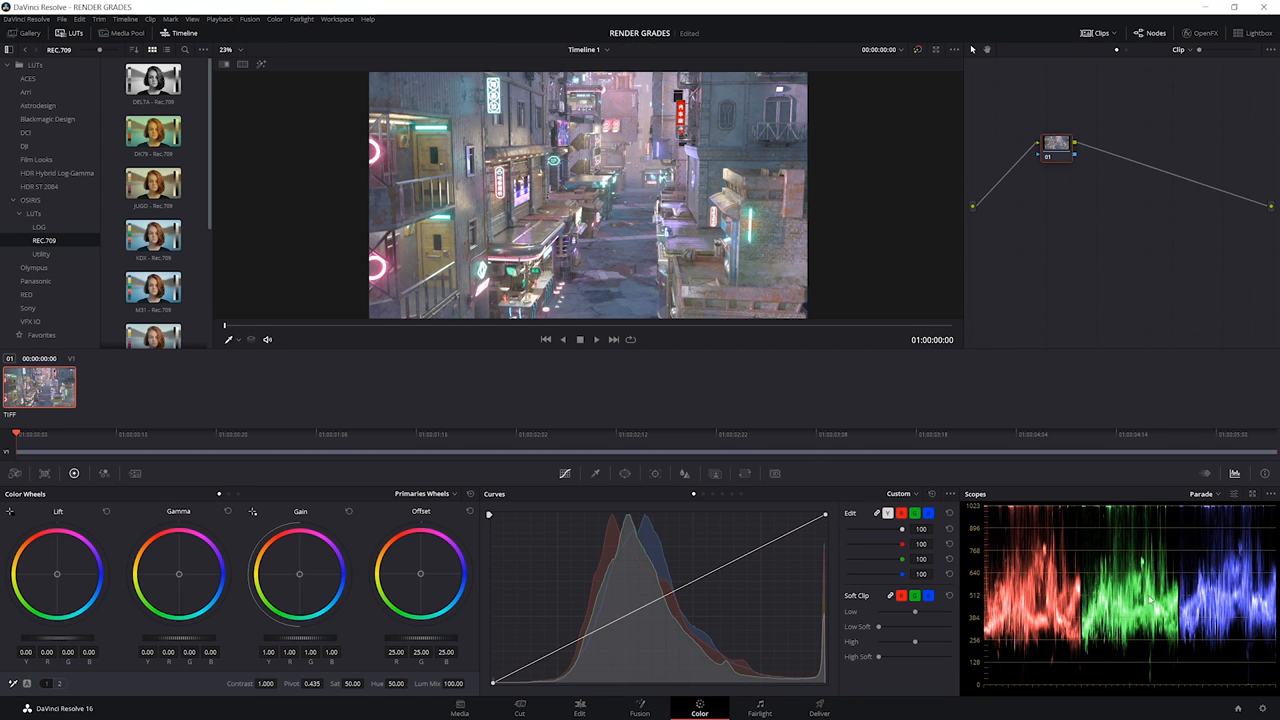
pyautogui.moveTo(1093, 585)
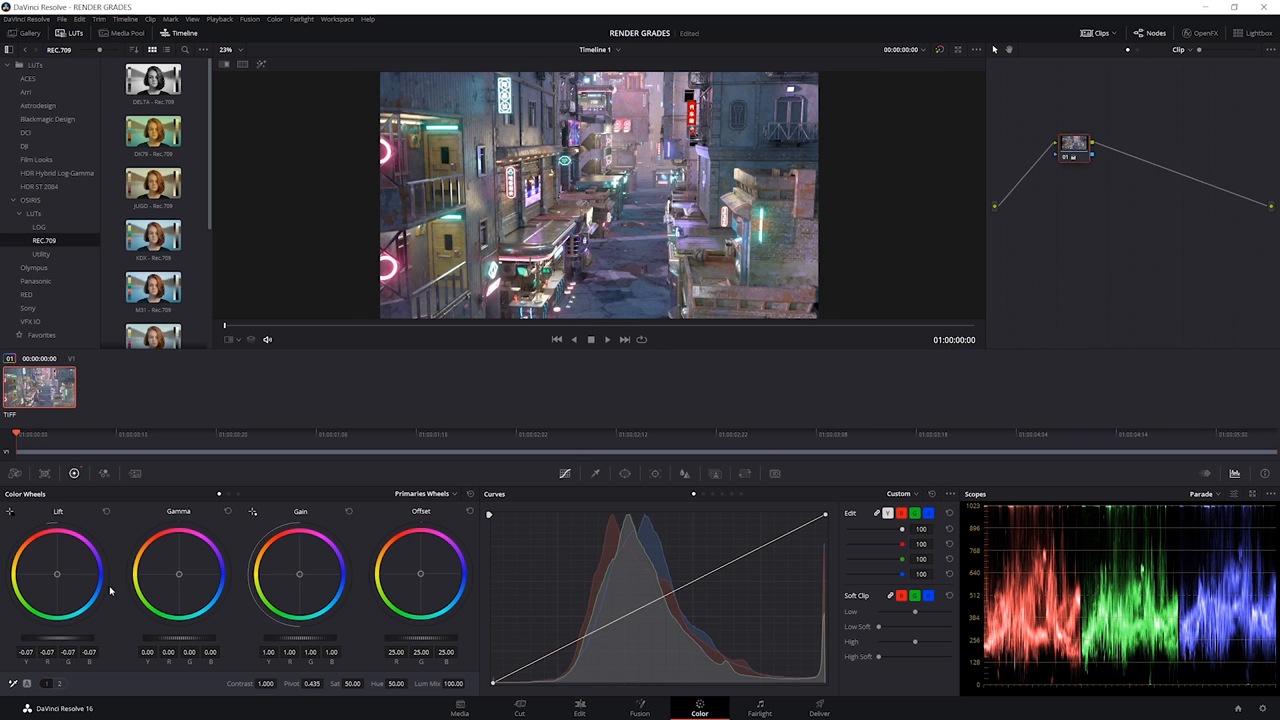
pyautogui.moveTo(90, 645)
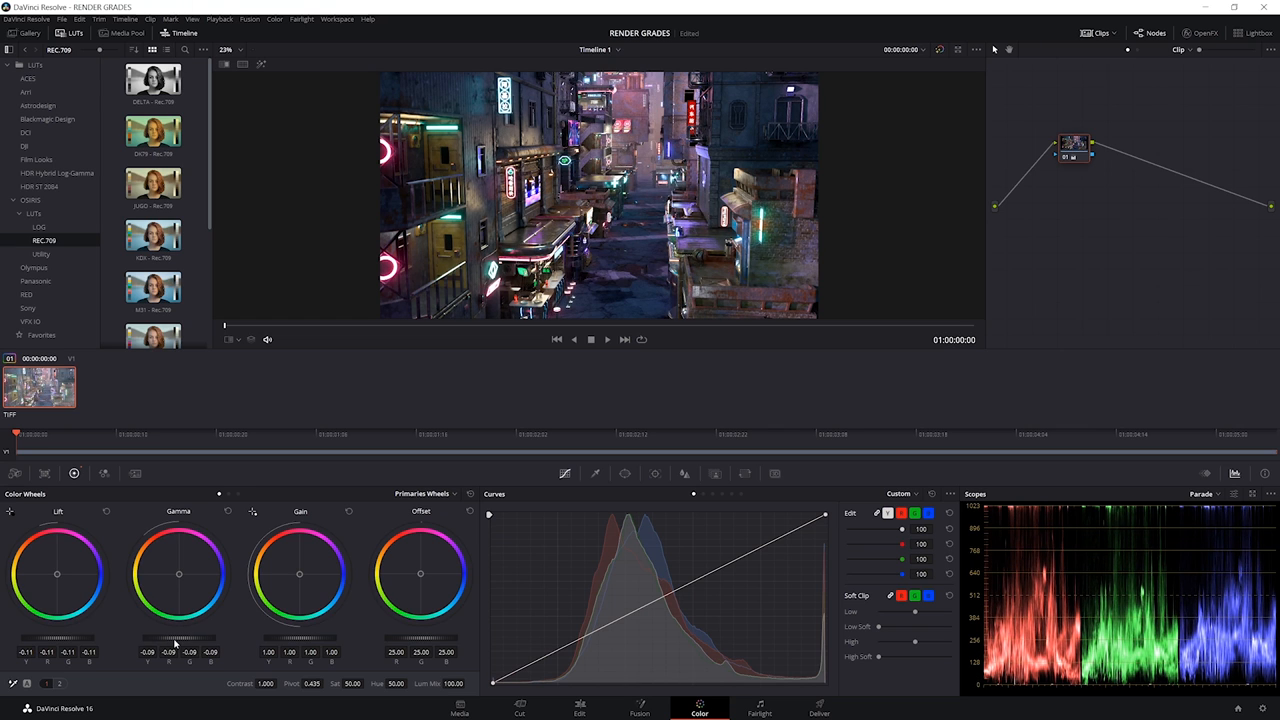
pyautogui.moveTo(1100, 172)
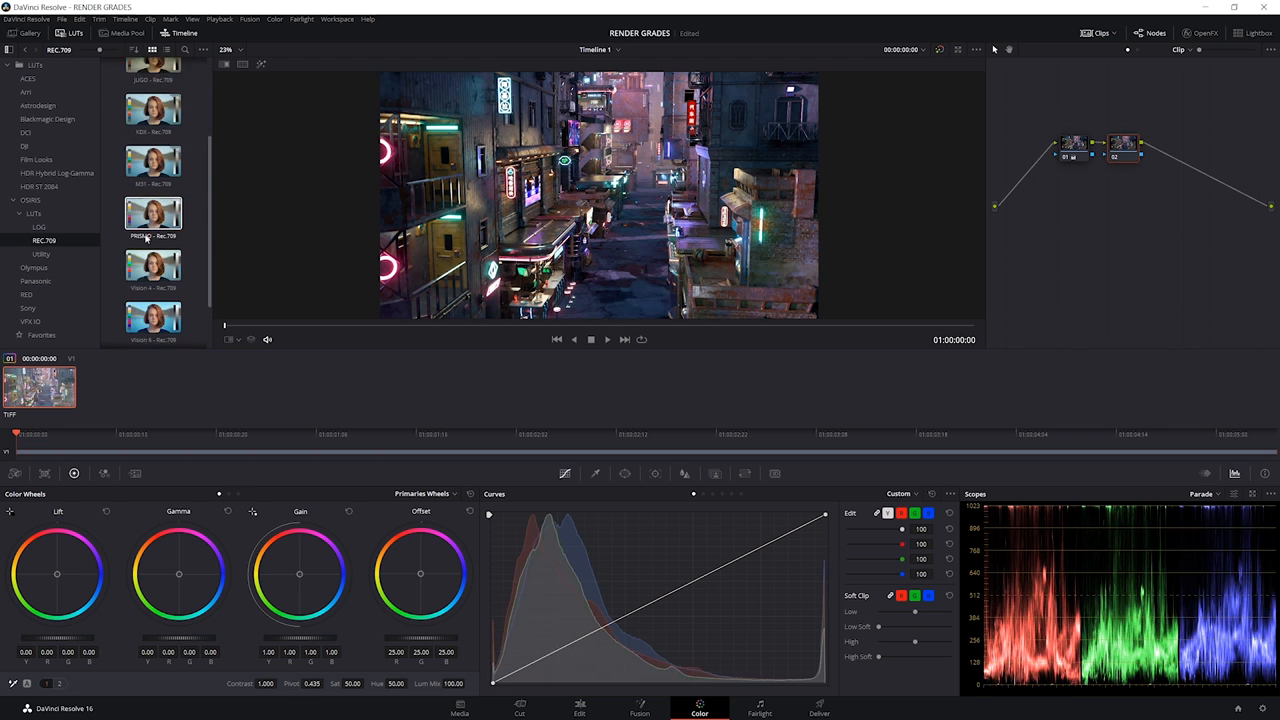
# On node 02, open the Key palette and push the Gain wheel toward blue
pyautogui.scroll(-3)
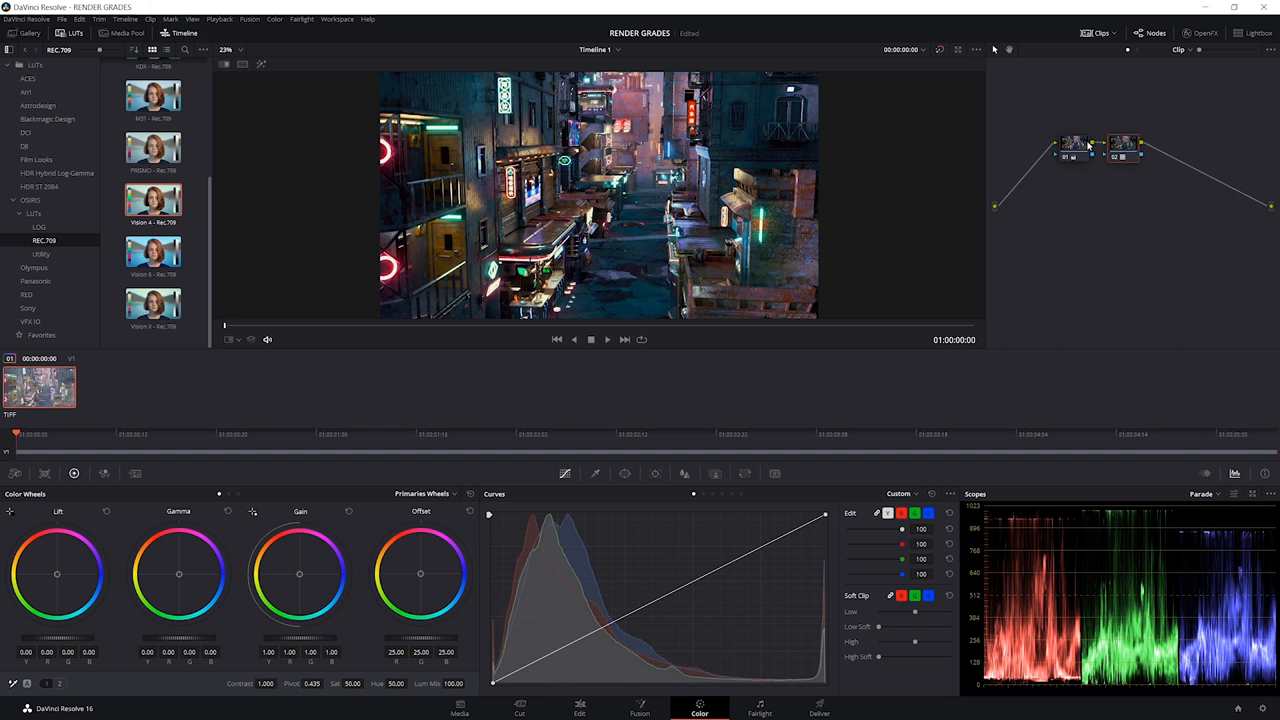
pyautogui.moveTo(1100, 183)
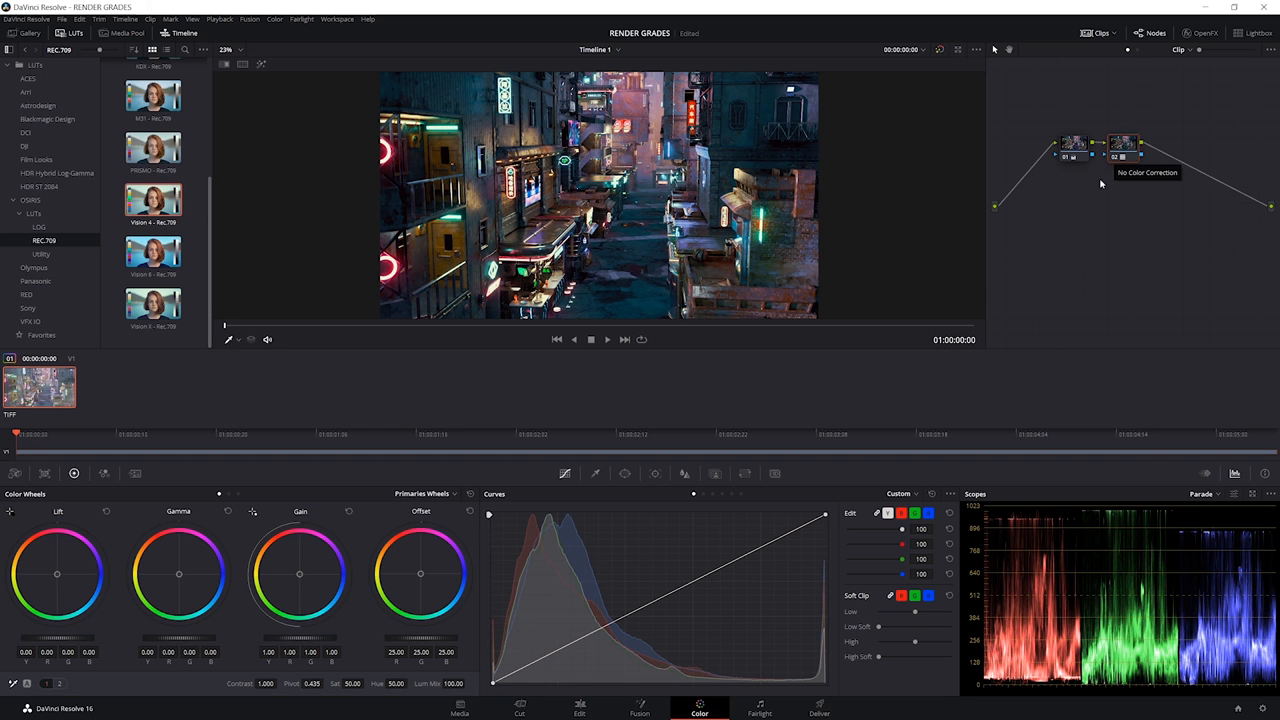
pyautogui.moveTo(715, 473)
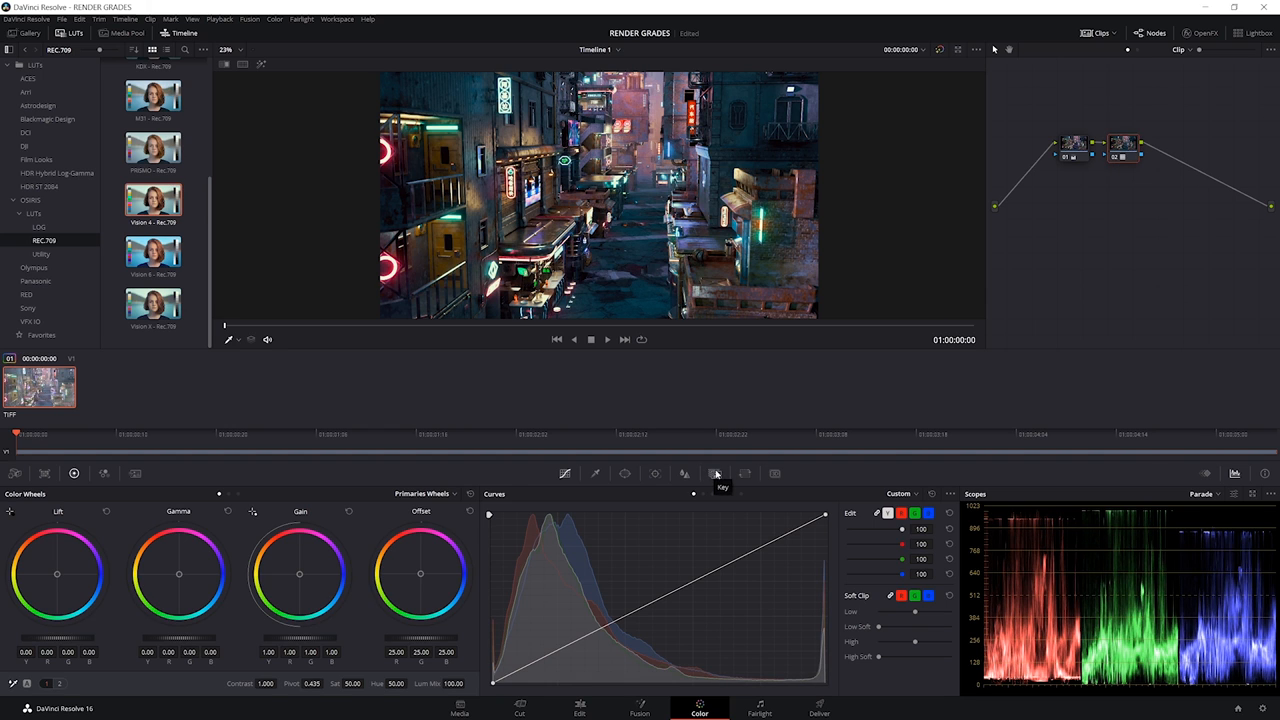
pyautogui.click(715, 473)
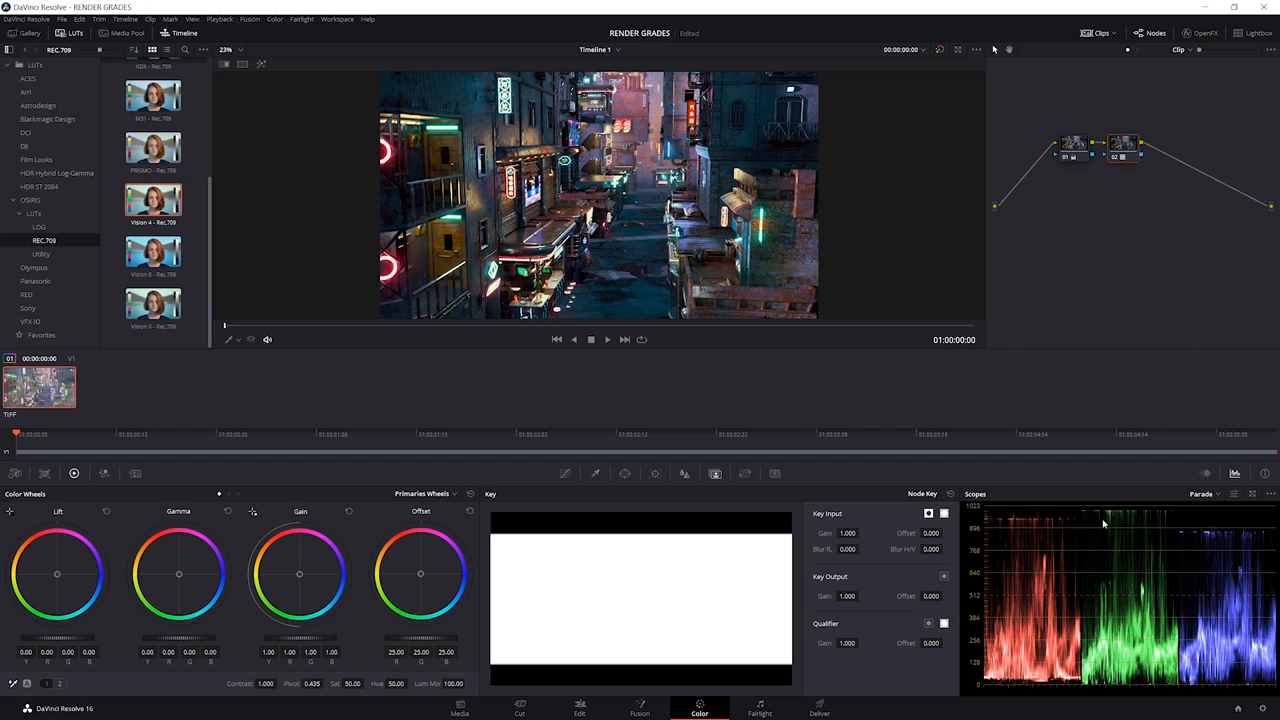
pyautogui.moveTo(1193, 538)
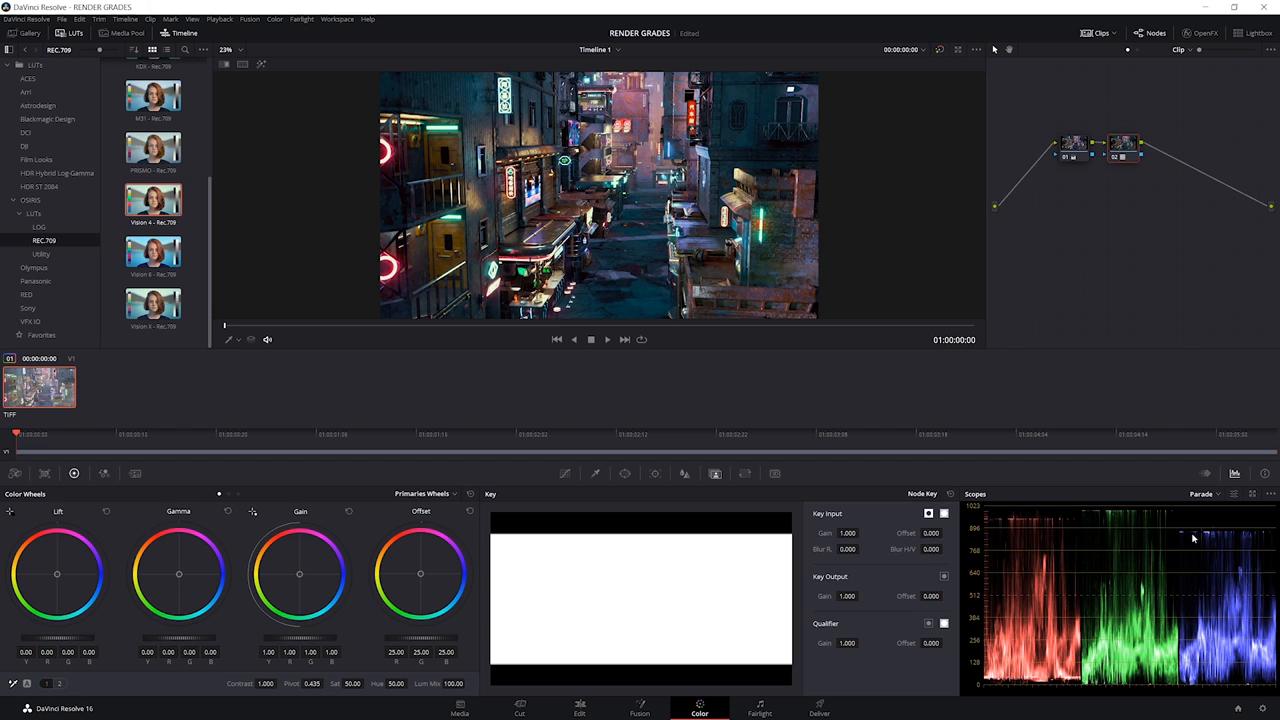
pyautogui.moveTo(1140, 524)
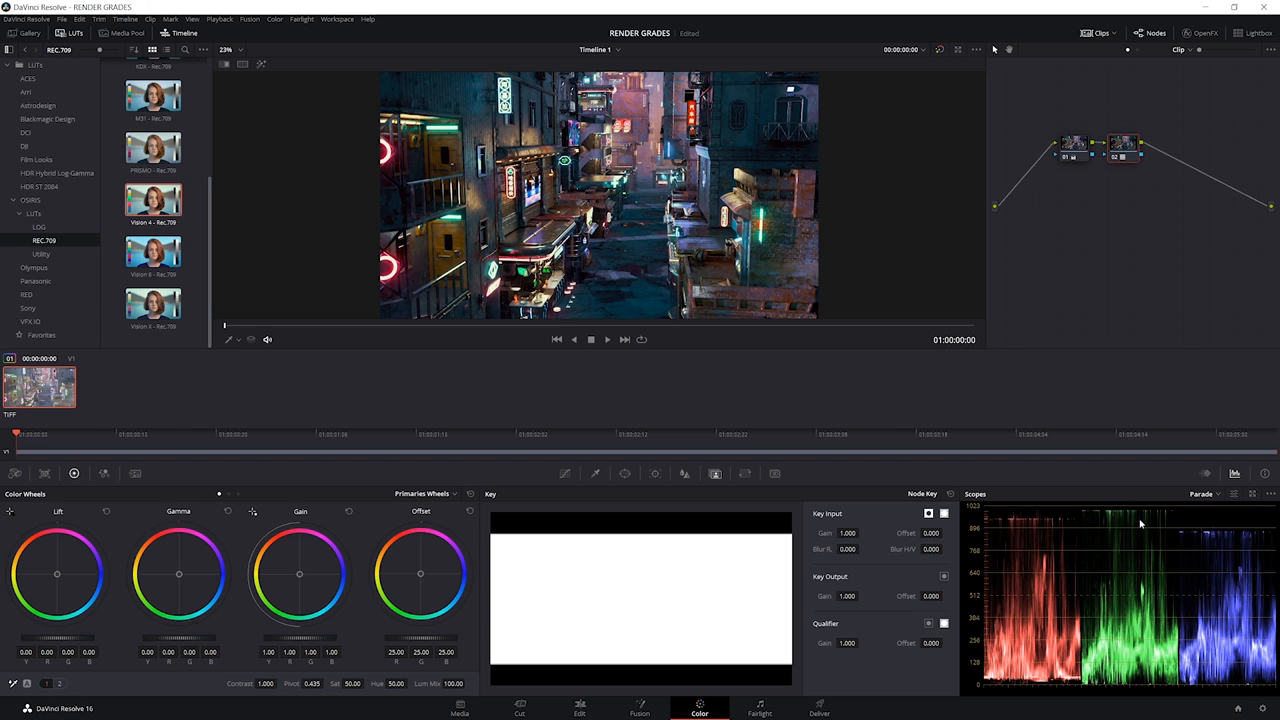
pyautogui.moveTo(1155, 523)
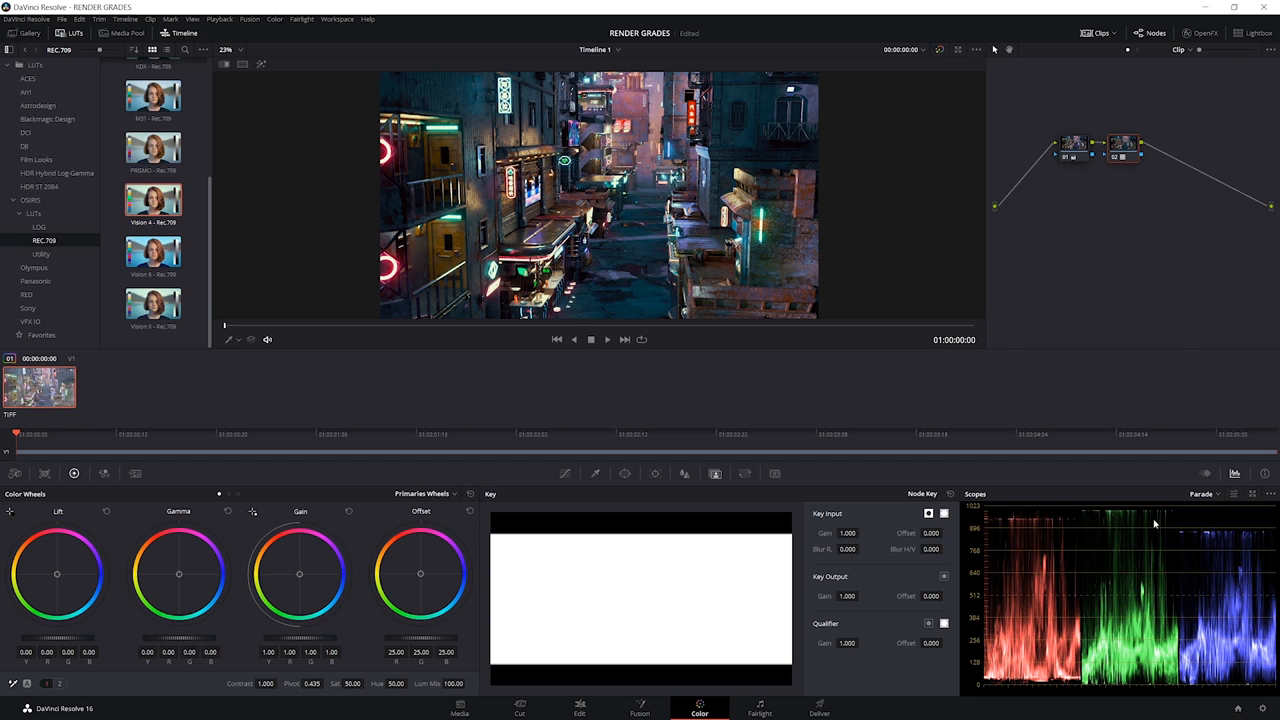
pyautogui.moveTo(299, 577)
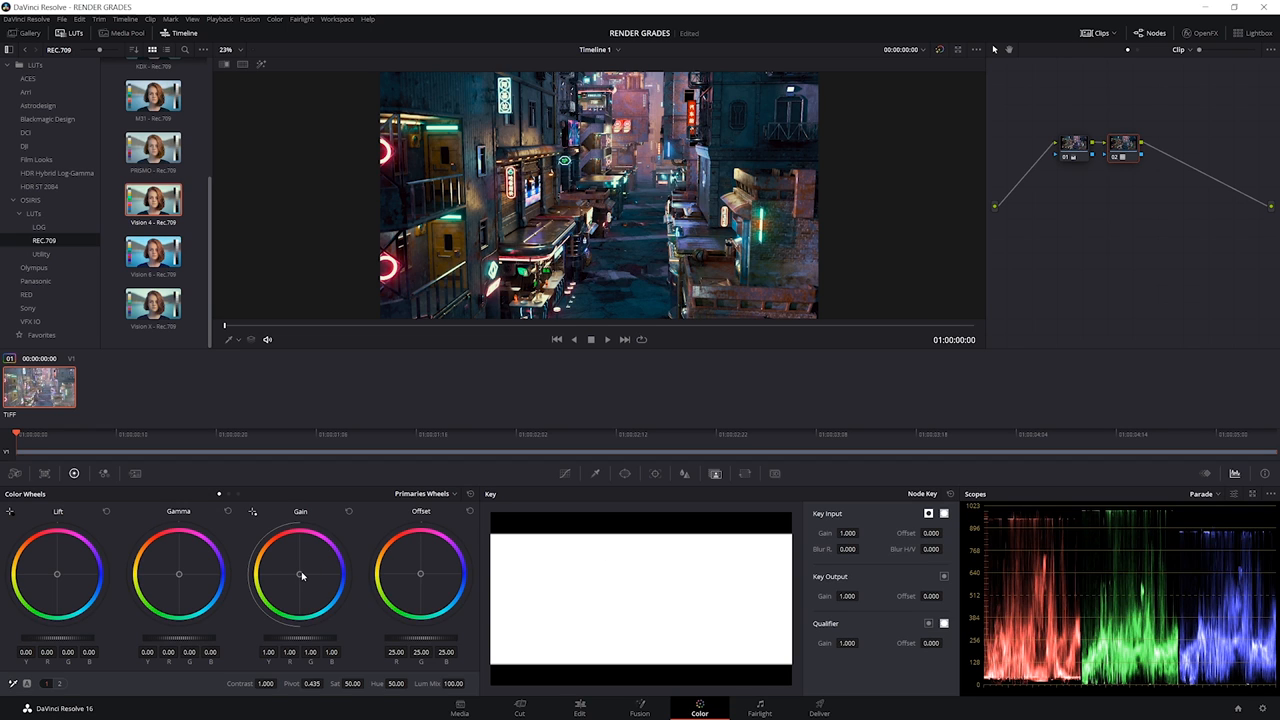
pyautogui.moveTo(302, 574); pyautogui.dragTo(302, 574)
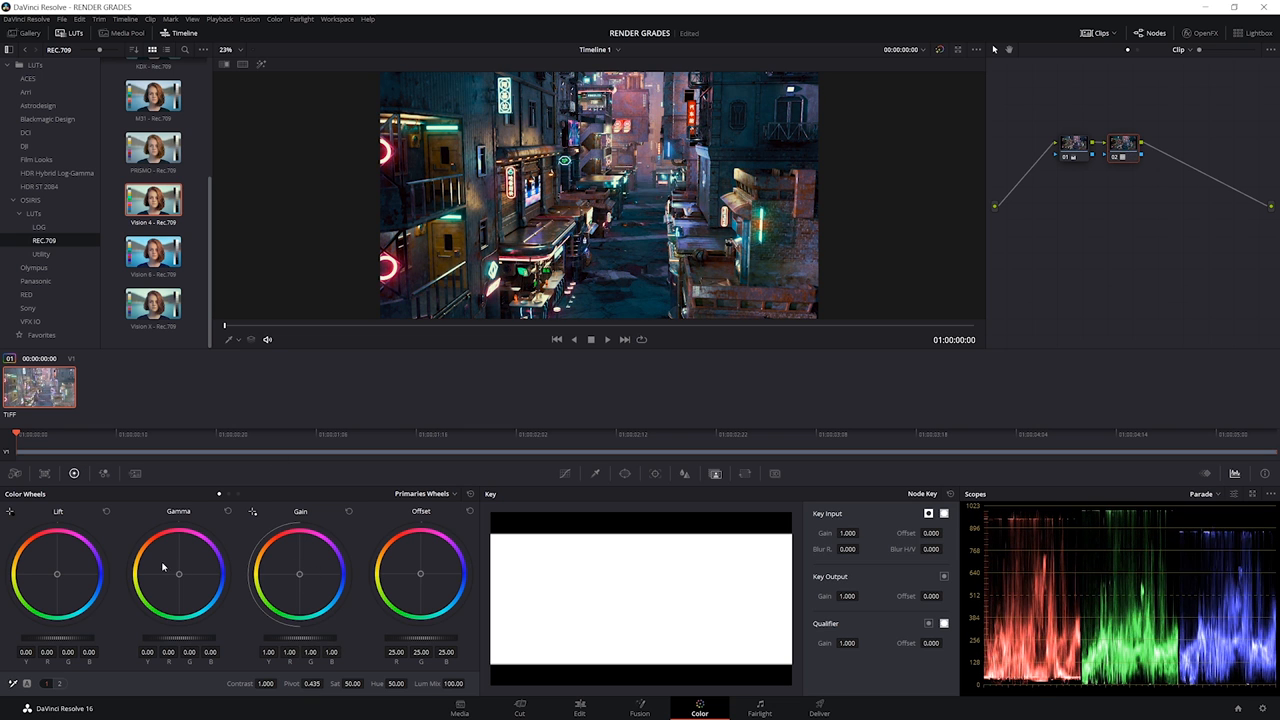
pyautogui.moveTo(178, 573); pyautogui.dragTo(184, 560)
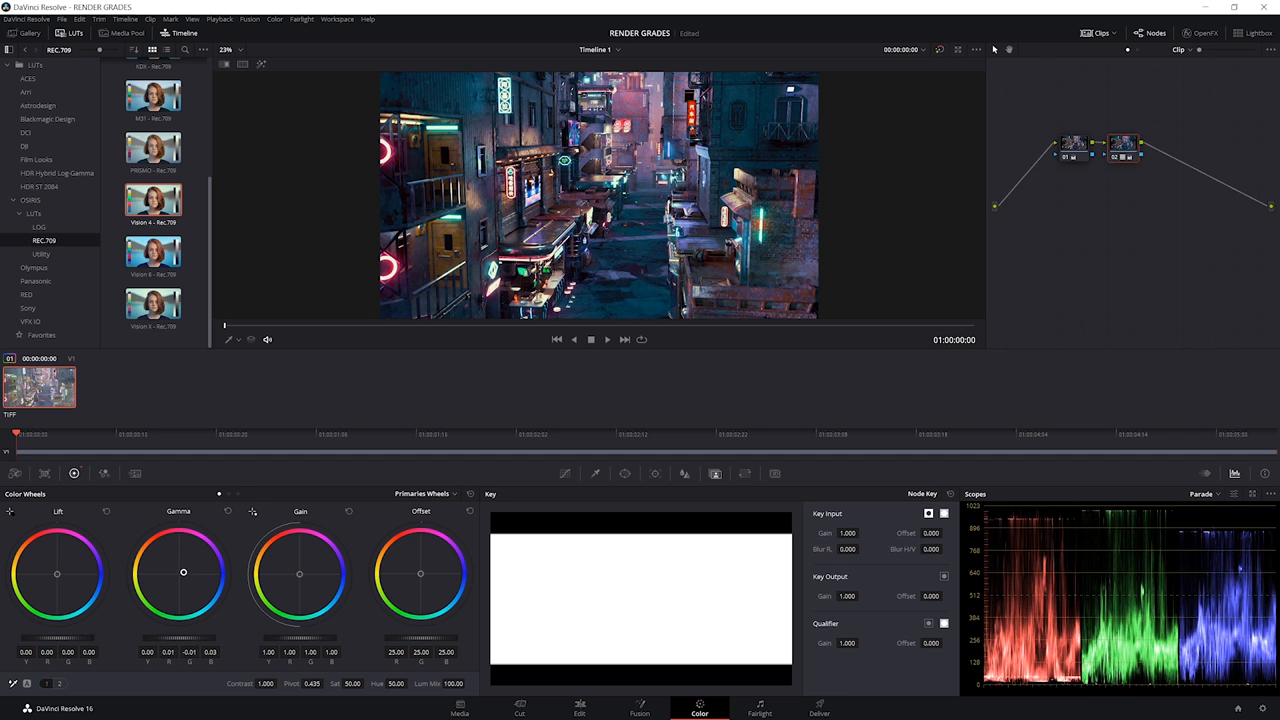
pyautogui.moveTo(183, 571); pyautogui.dragTo(192, 571)
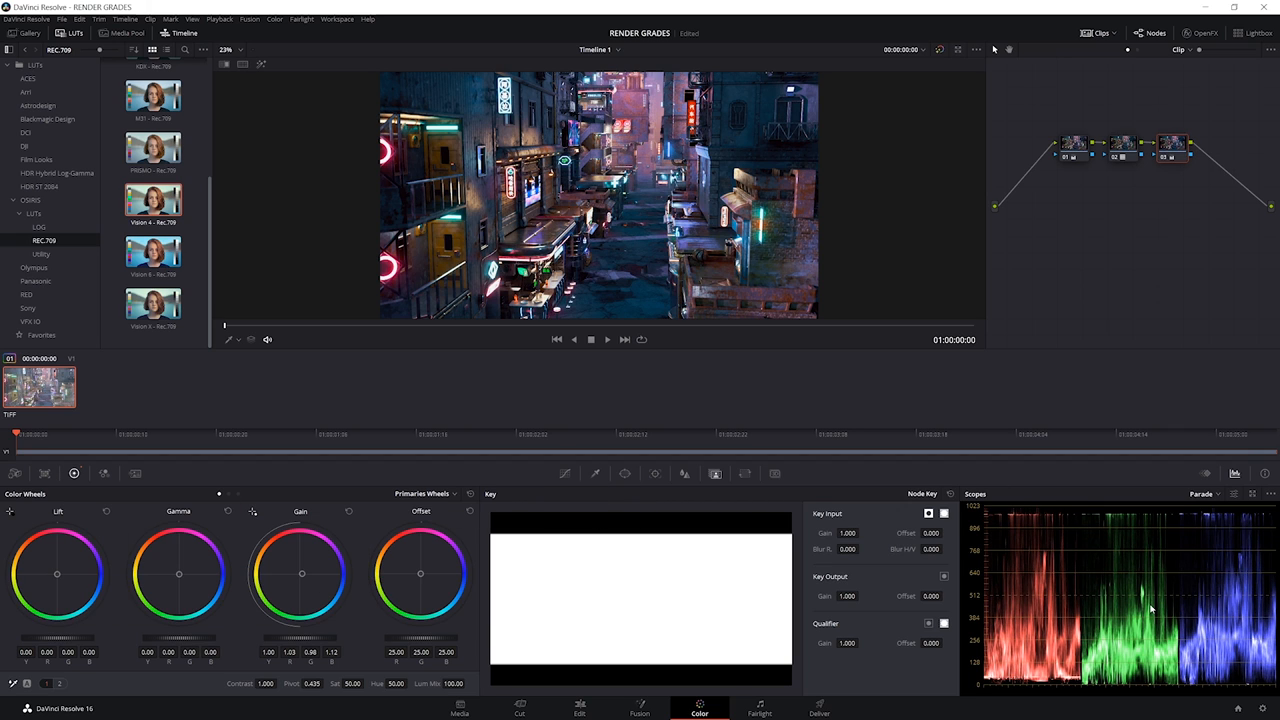
pyautogui.moveTo(694, 174)
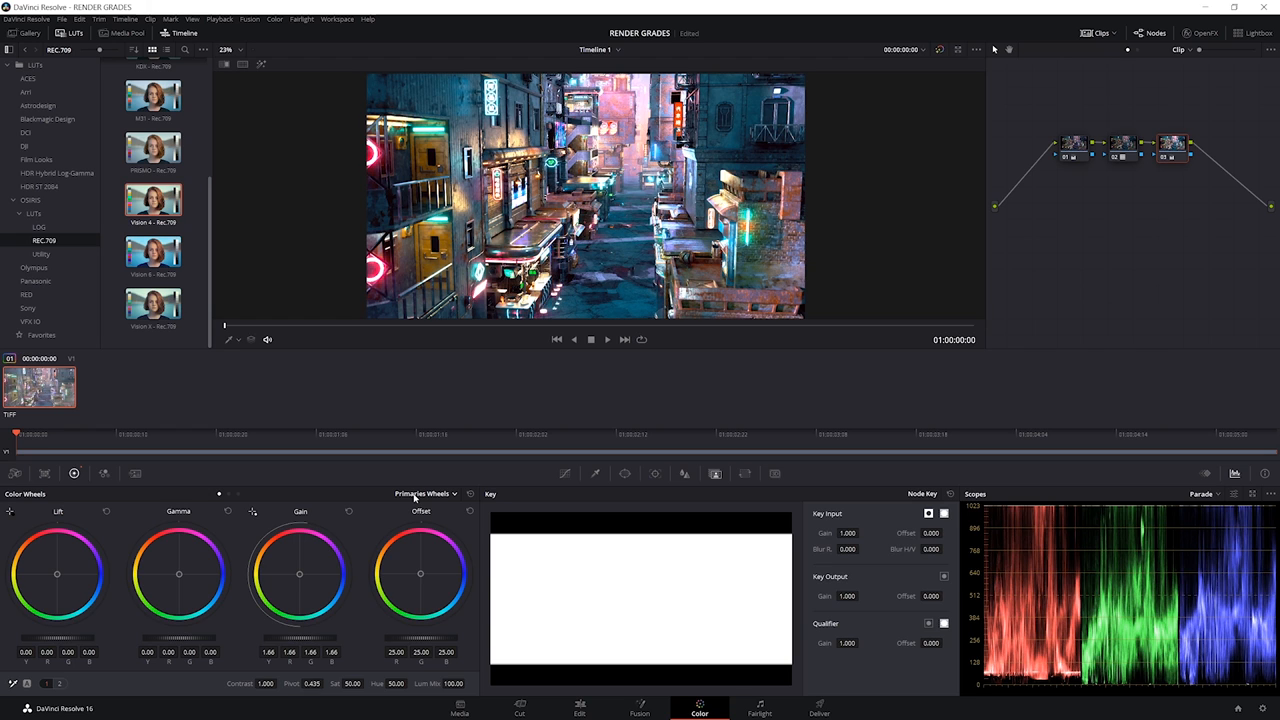
# On node 03, lower the Log Highlight to -0.59, then return to Primaries wheels
pyautogui.click(424, 493)
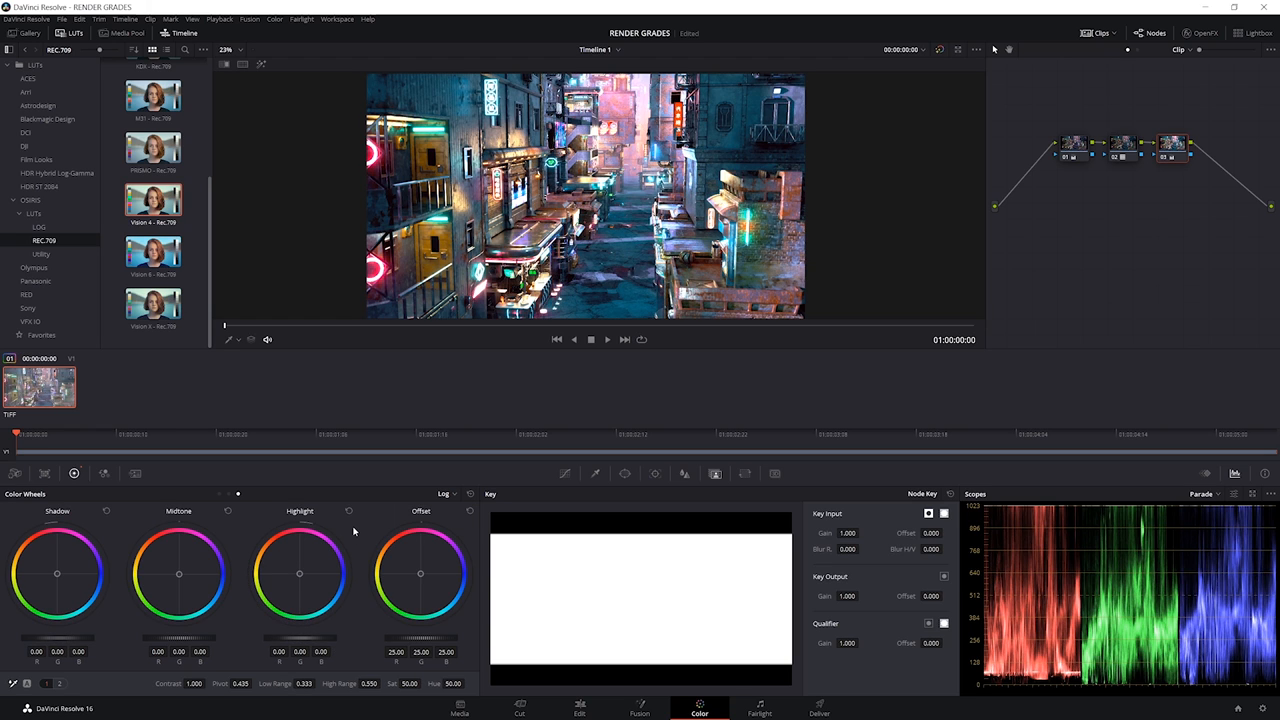
pyautogui.moveTo(356, 535)
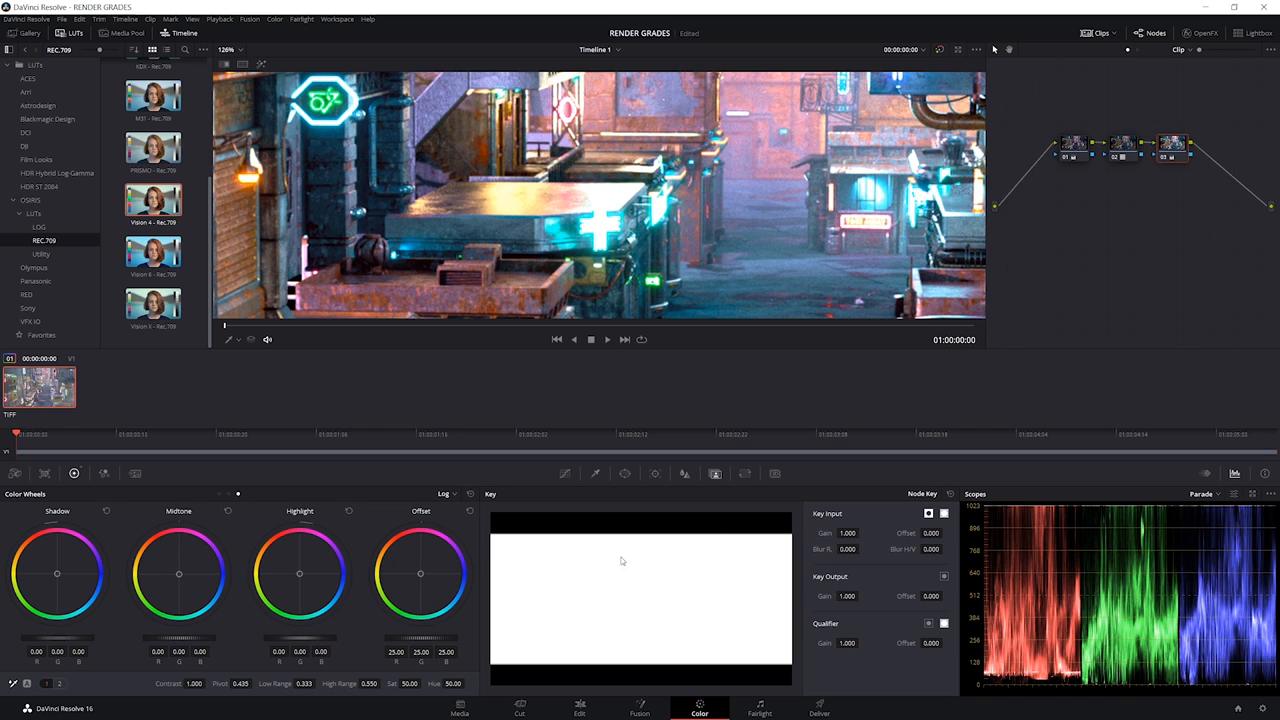
pyautogui.moveTo(1029, 517)
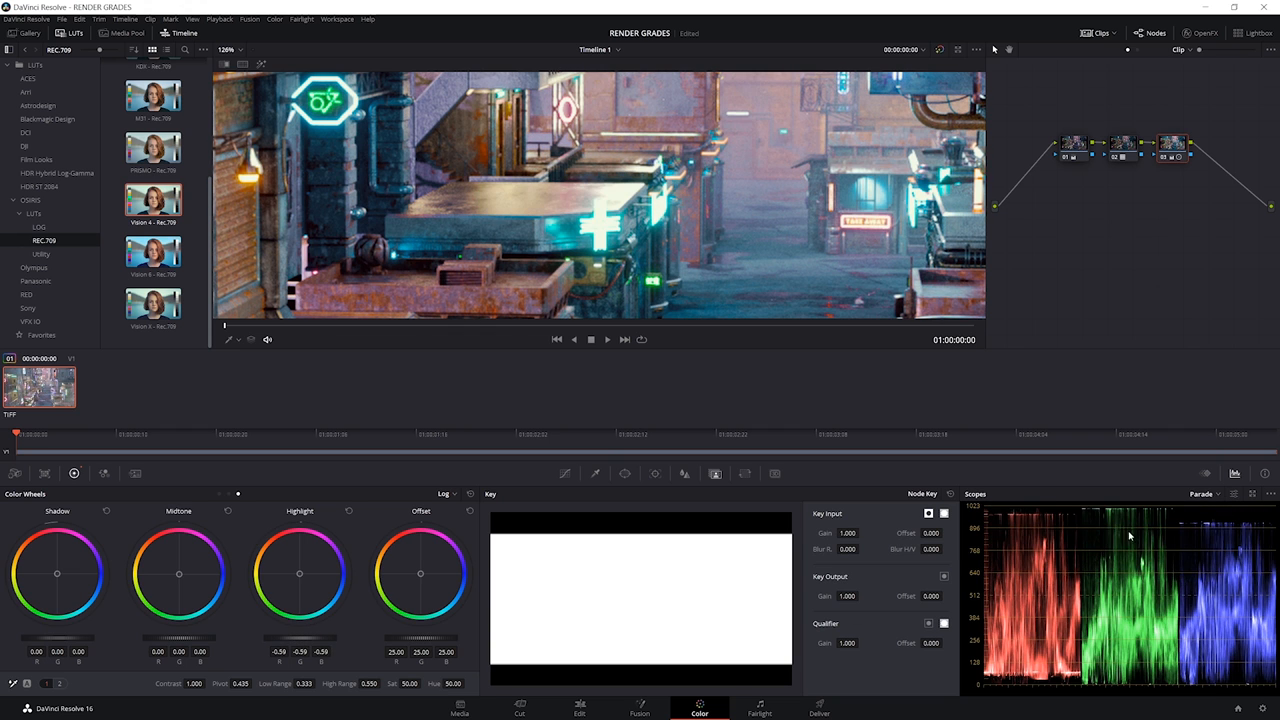
pyautogui.click(446, 493)
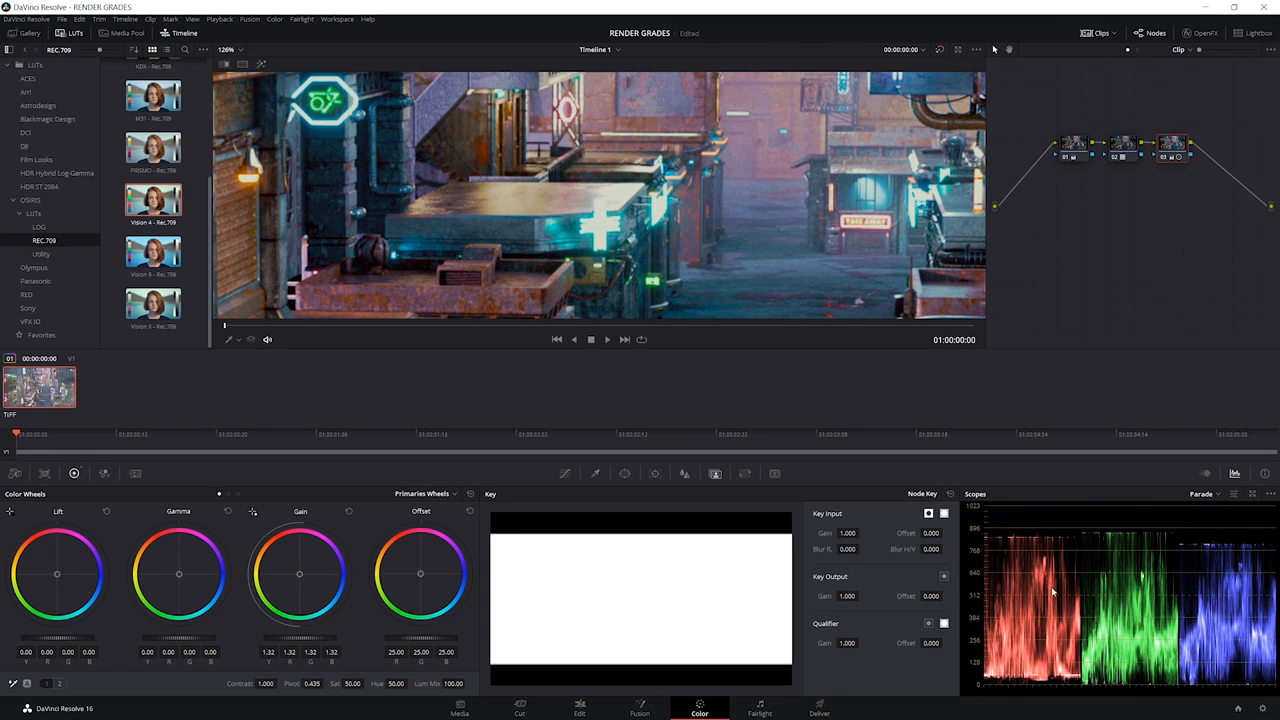
# Tweak node 03's log shadows, gamma and gain, ending on the Primaries wheels
pyautogui.click(424, 493)
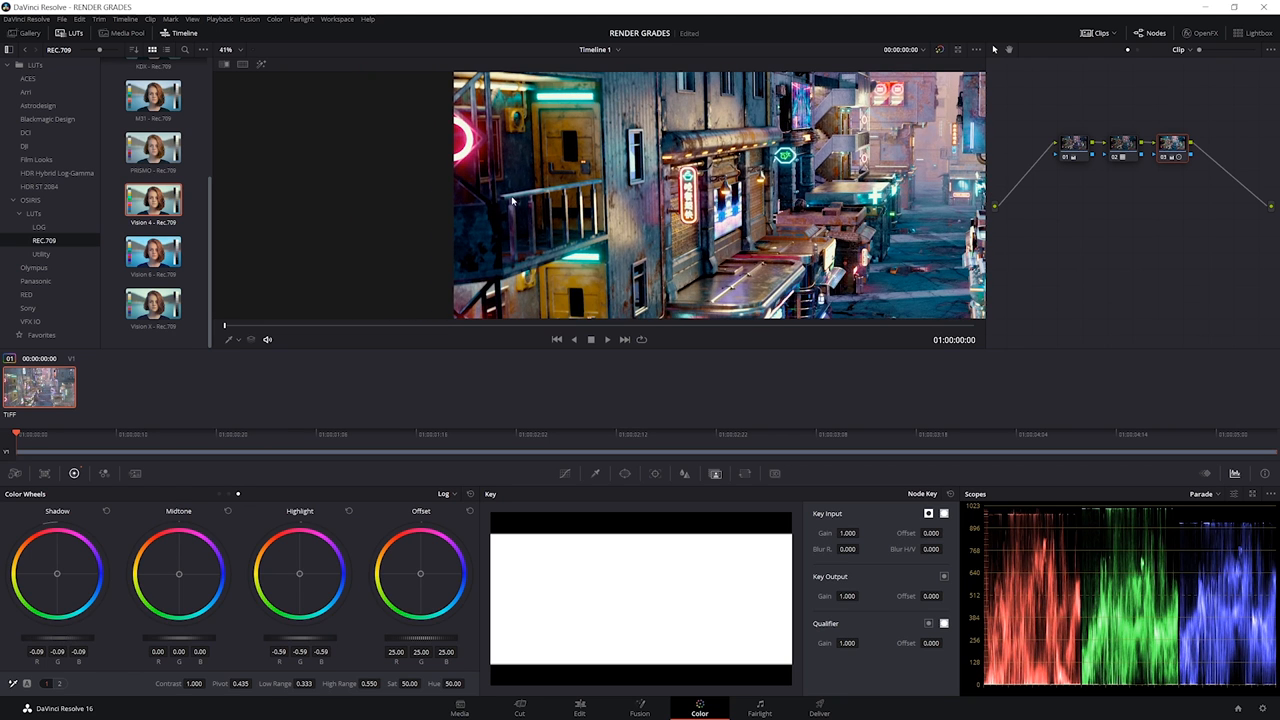
pyautogui.moveTo(545, 168)
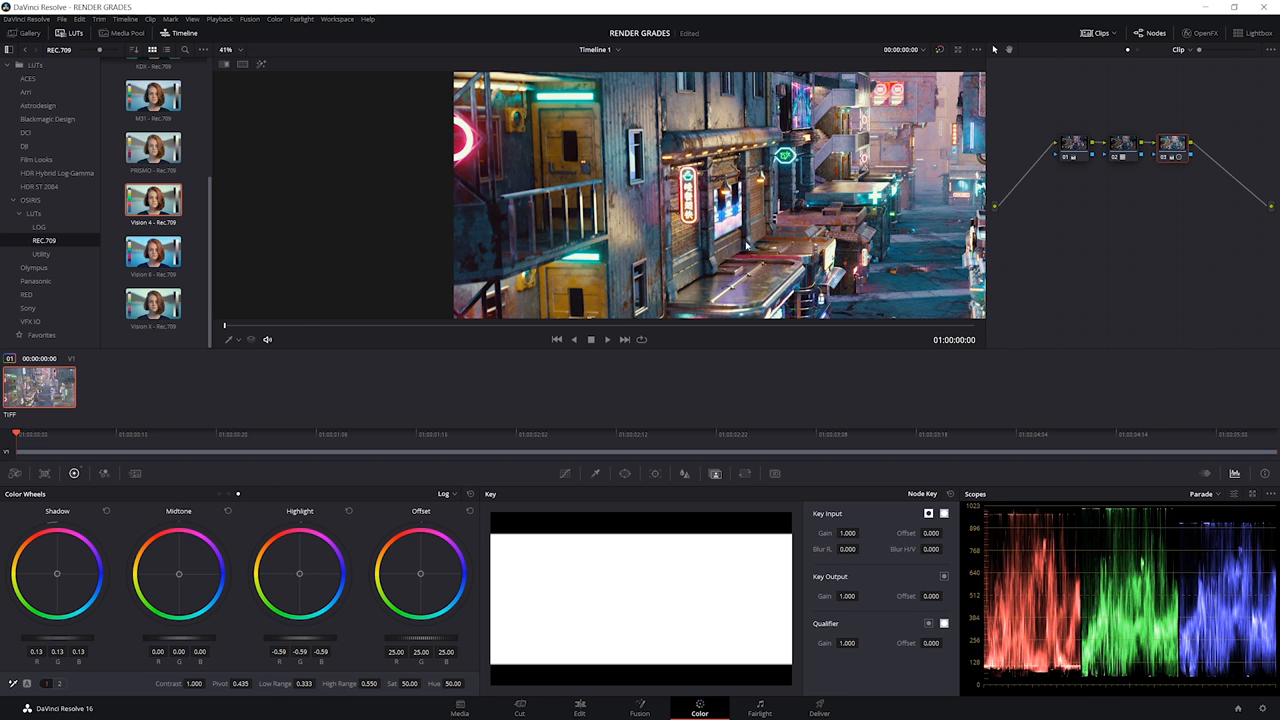
pyautogui.click(445, 493)
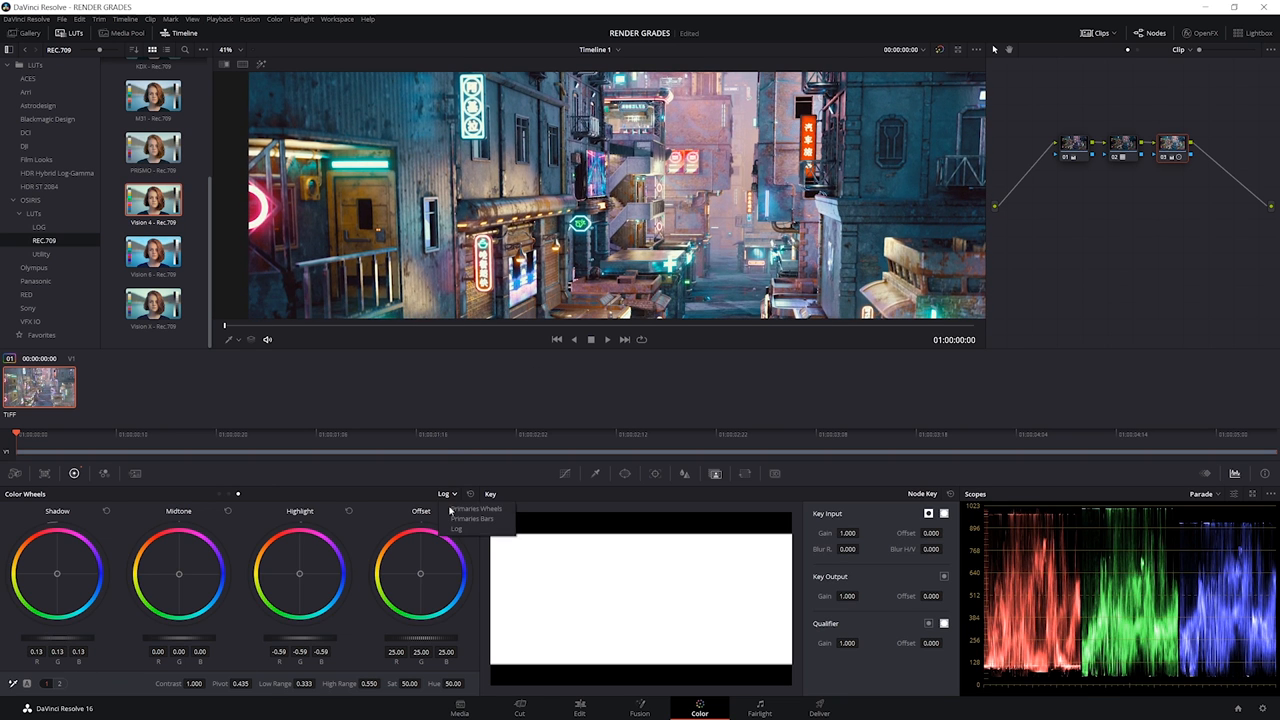
pyautogui.click(476, 508)
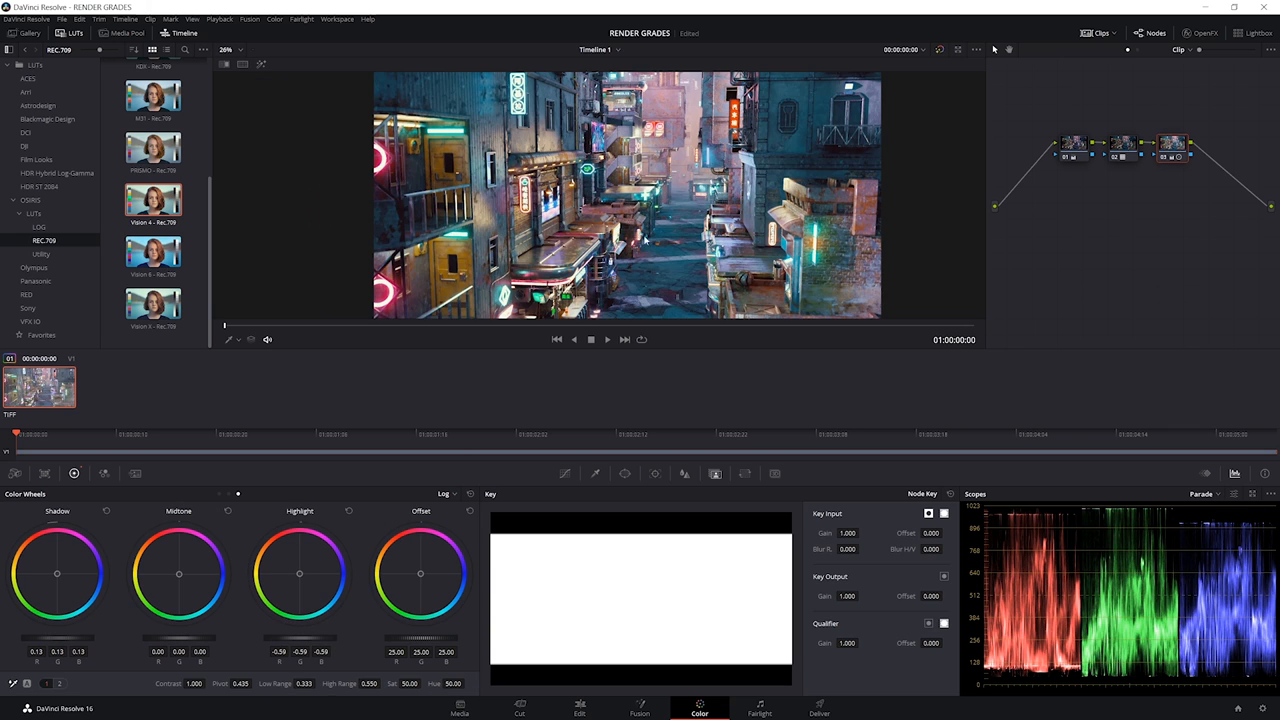
pyautogui.click(446, 493)
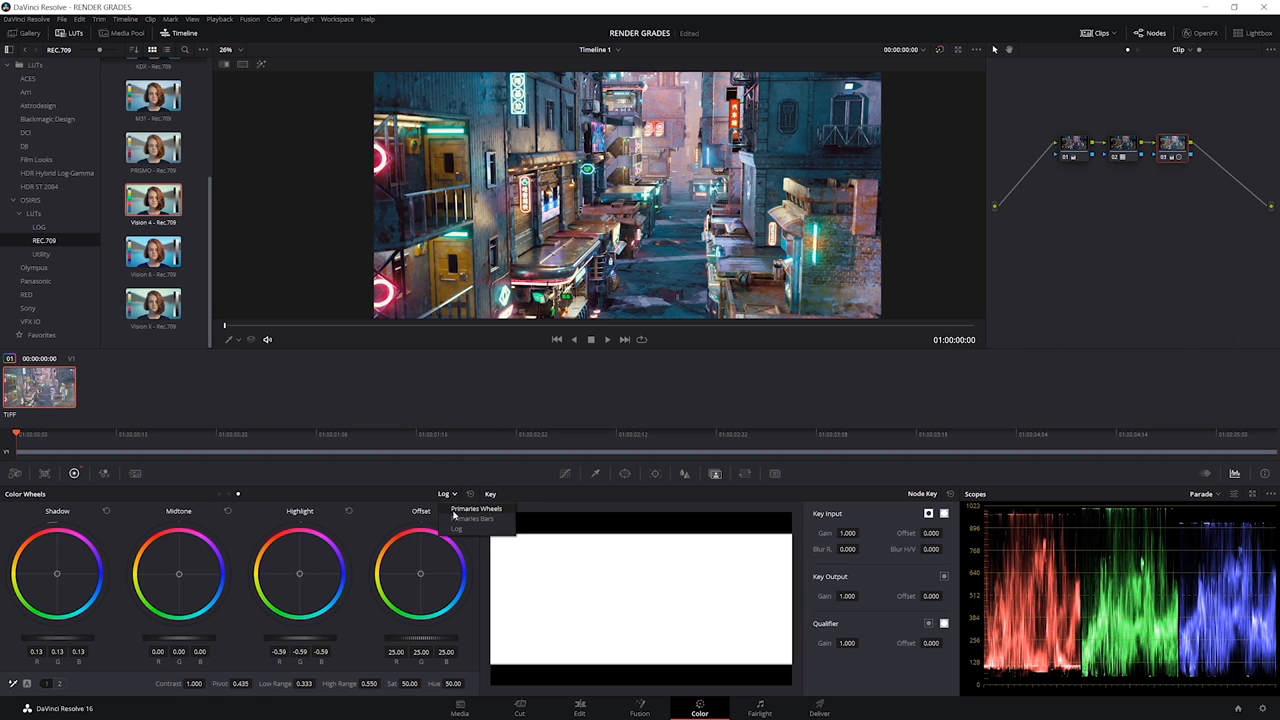
pyautogui.click(476, 509)
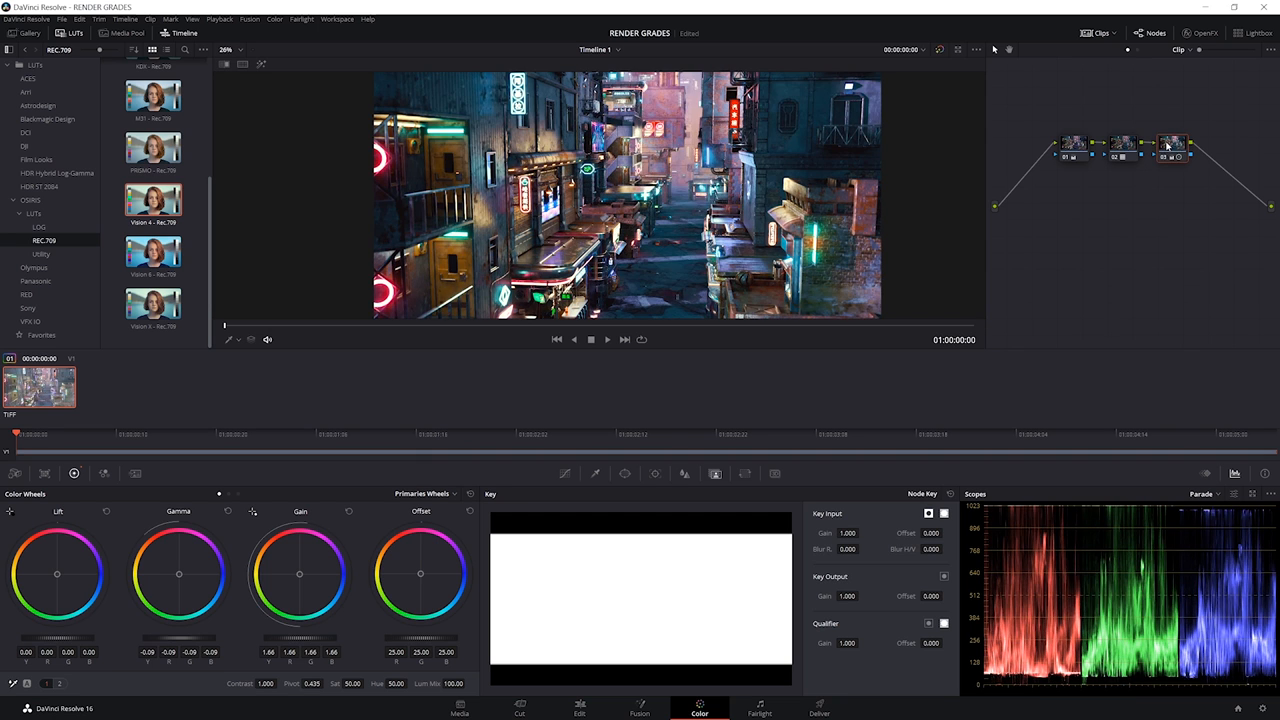
pyautogui.moveTo(620, 207)
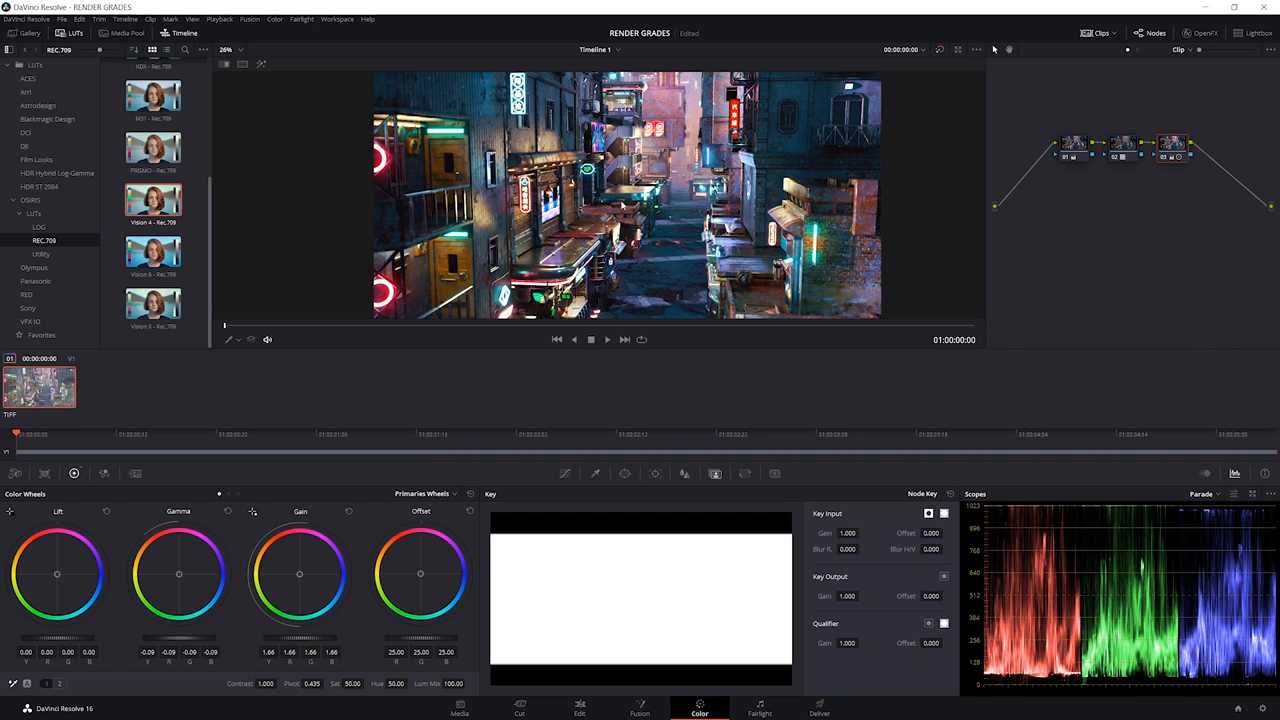
pyautogui.moveTo(630, 258)
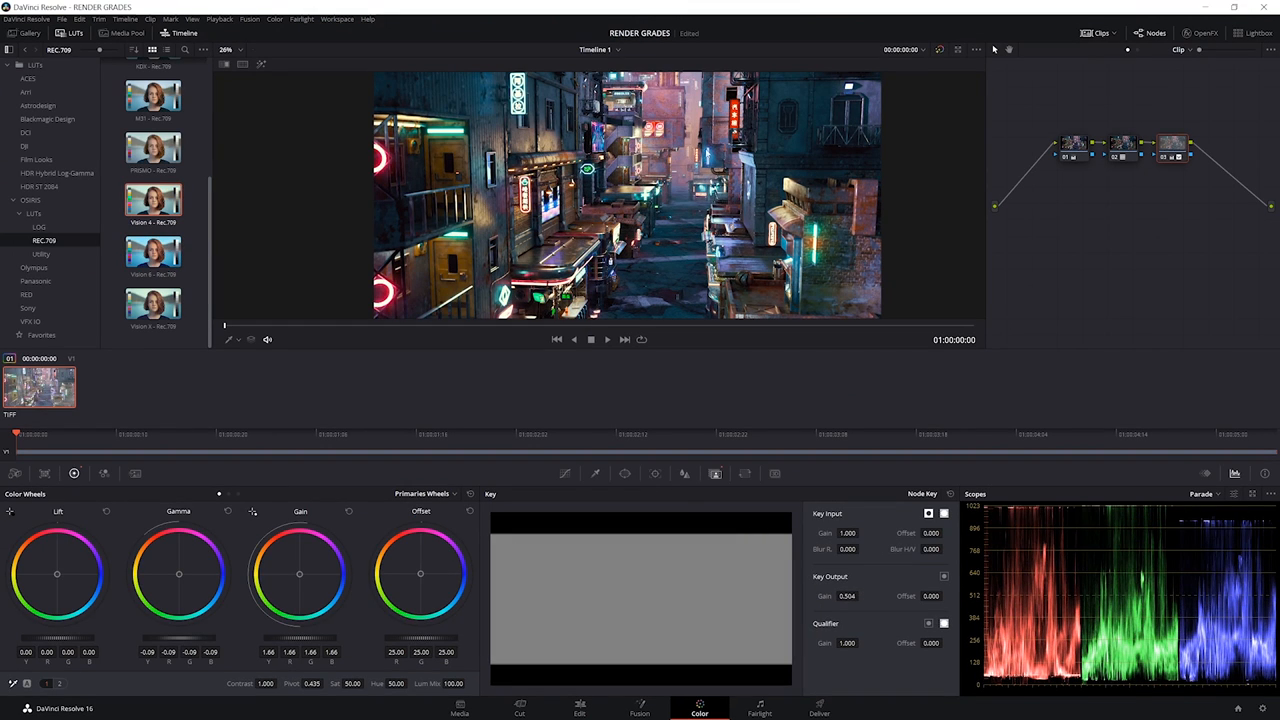
pyautogui.moveTo(1178, 148)
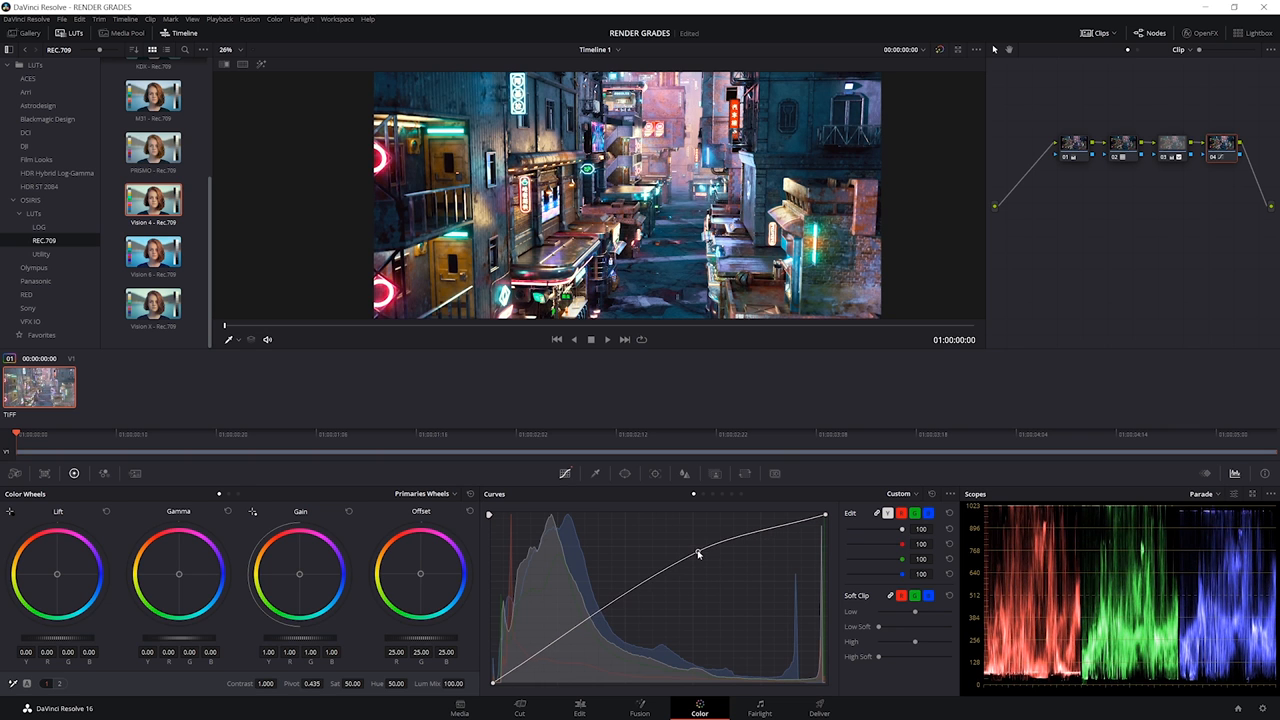
# Try a custom S-curve on node 04, then reset it
pyautogui.moveTo(698, 553); pyautogui.dragTo(600, 625)
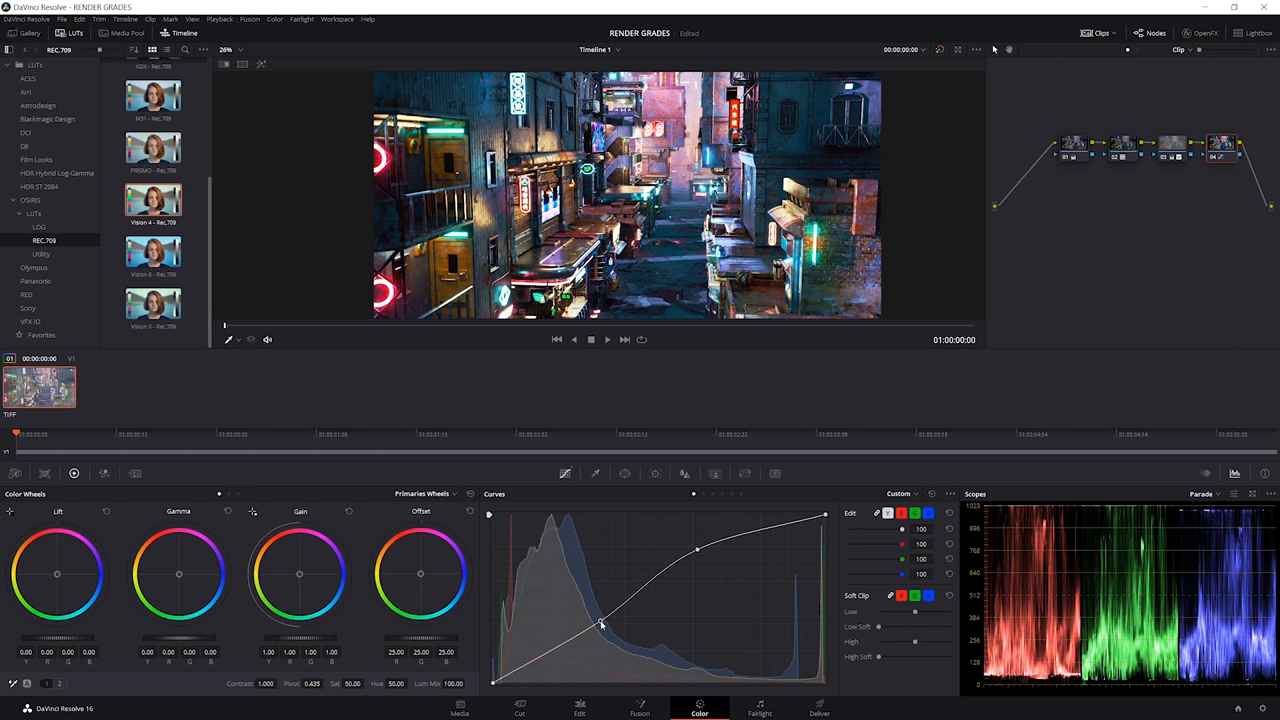
pyautogui.moveTo(600, 625); pyautogui.dragTo(695, 550)
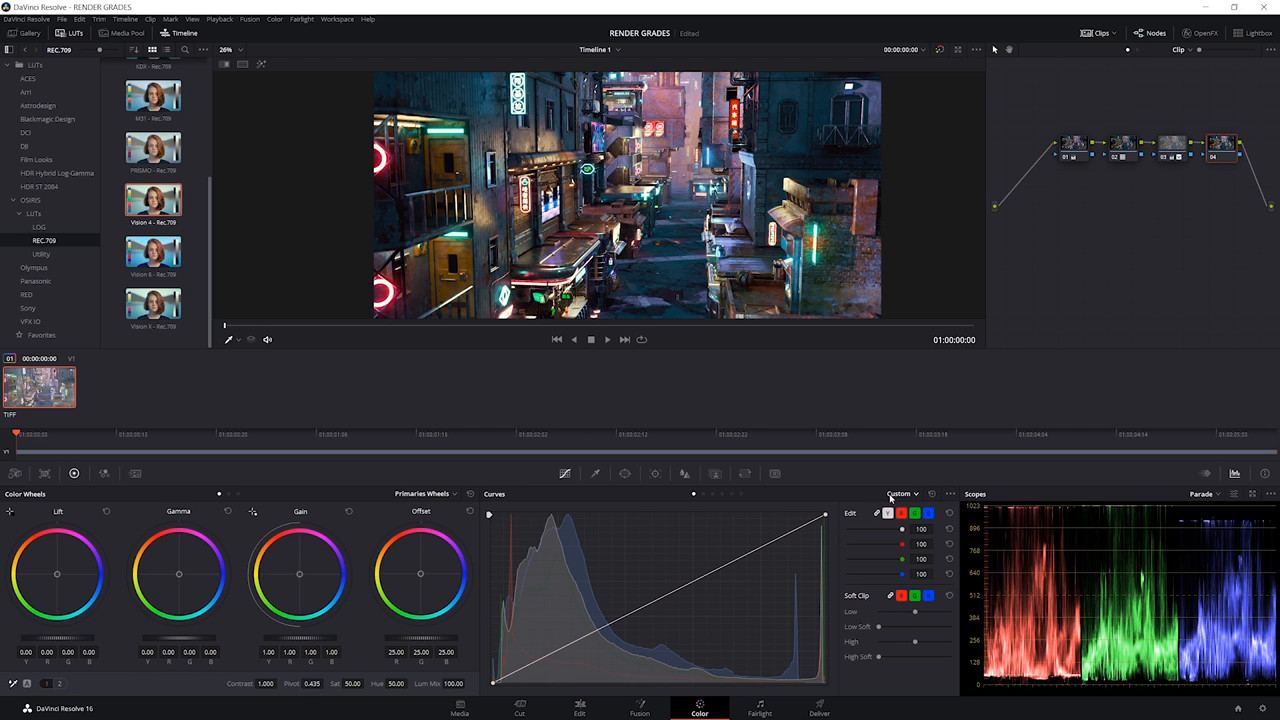
pyautogui.click(900, 493)
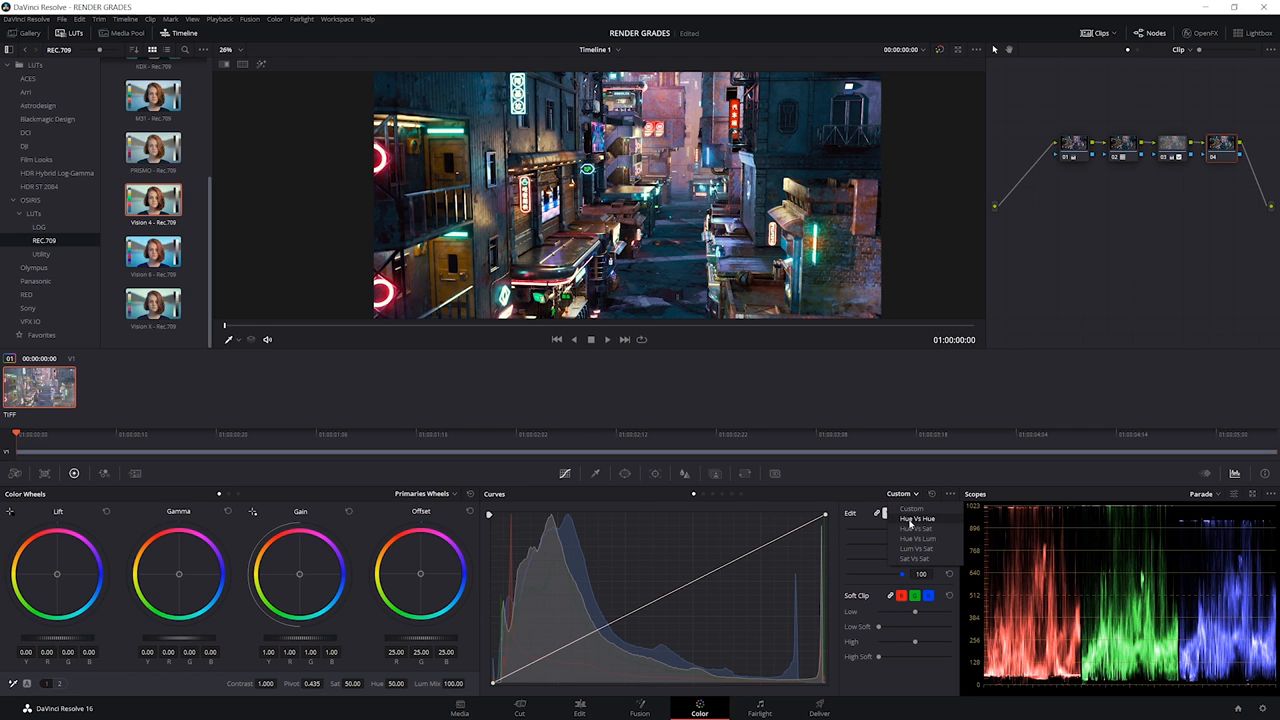
# Rotate the red hues with Hue vs Hue and desaturate them with Hue vs Sat
pyautogui.click(915, 518)
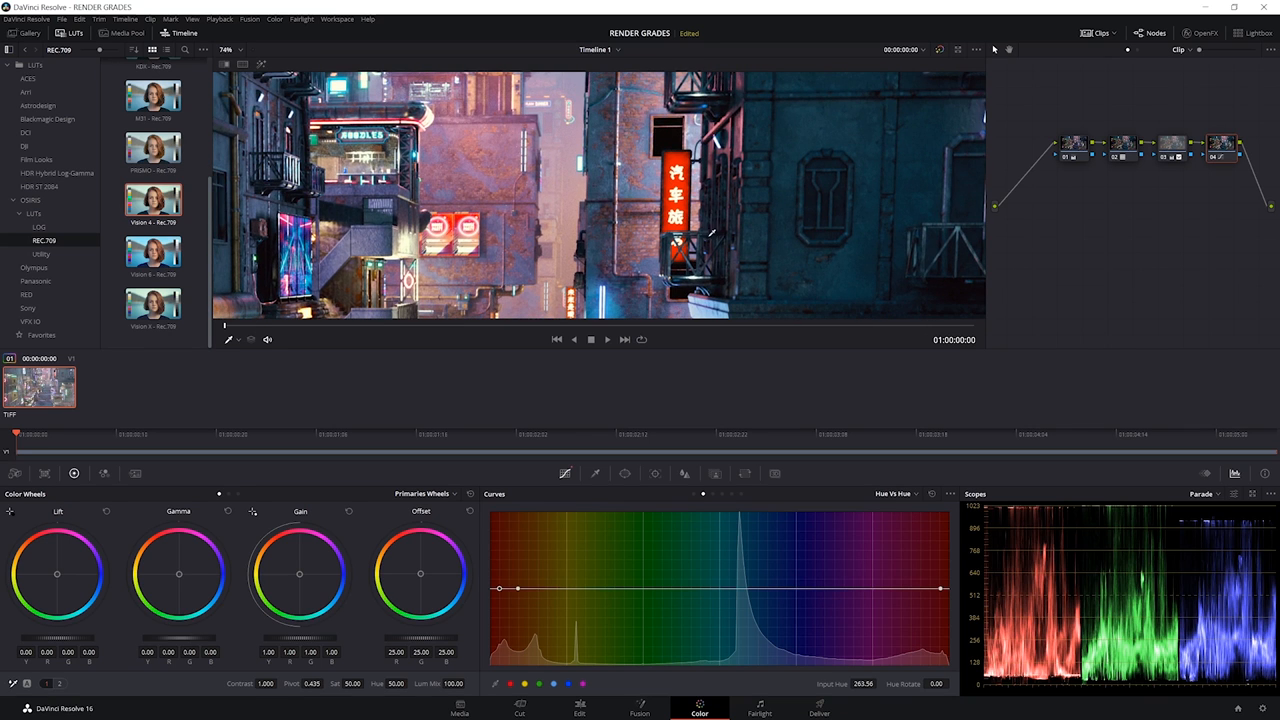
pyautogui.moveTo(518, 588); pyautogui.dragTo(505, 580)
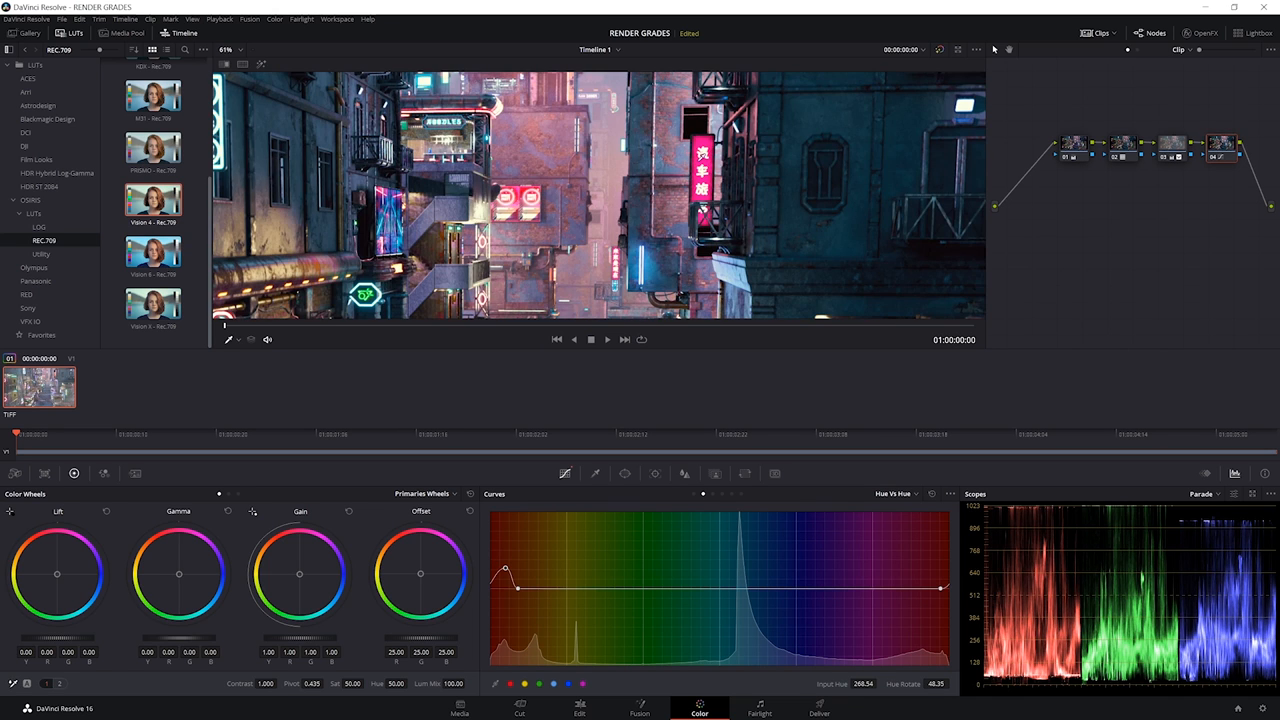
pyautogui.click(893, 493)
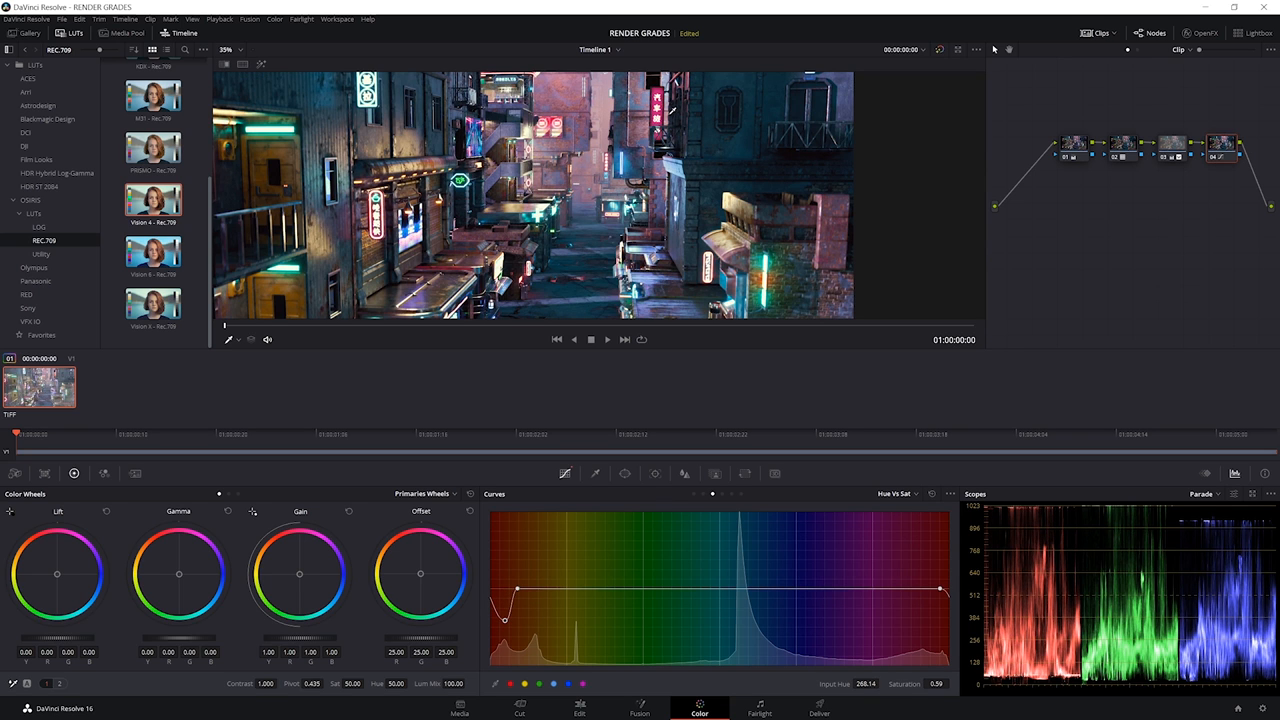
pyautogui.click(897, 493)
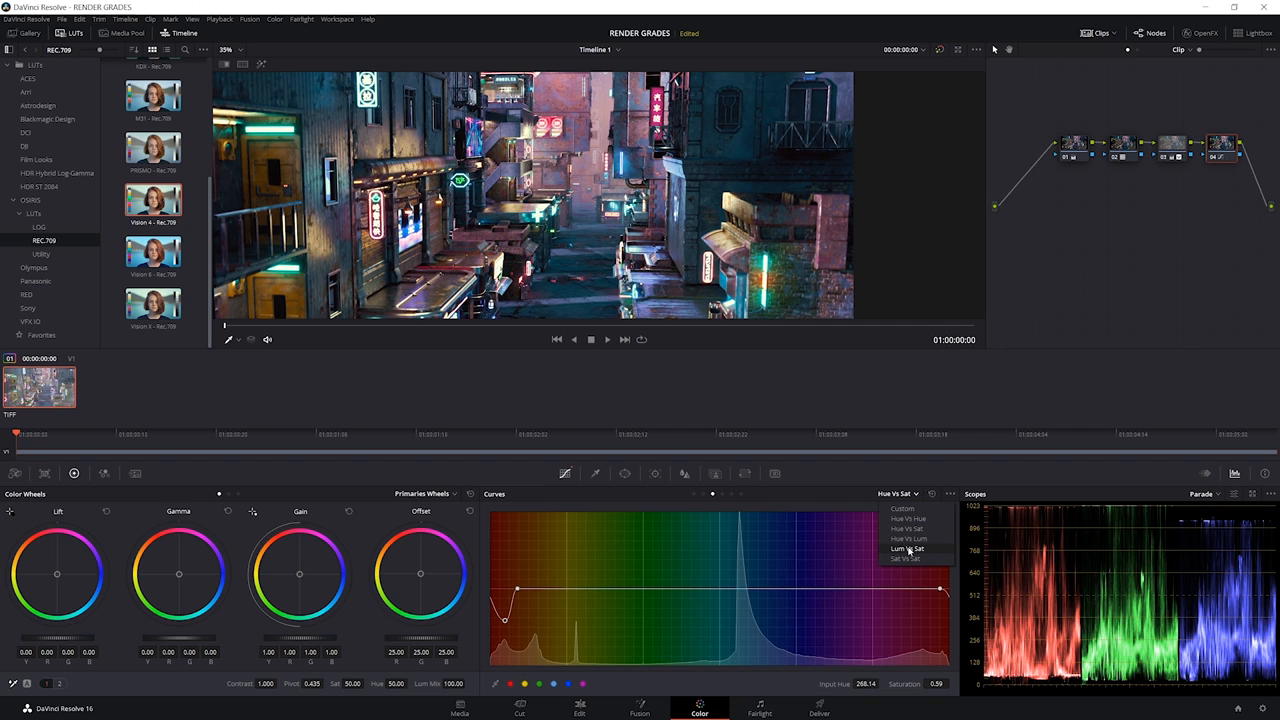
# Use the Lum vs Sat curve to pull saturation down at the shadow and highlight ends
pyautogui.click(907, 548)
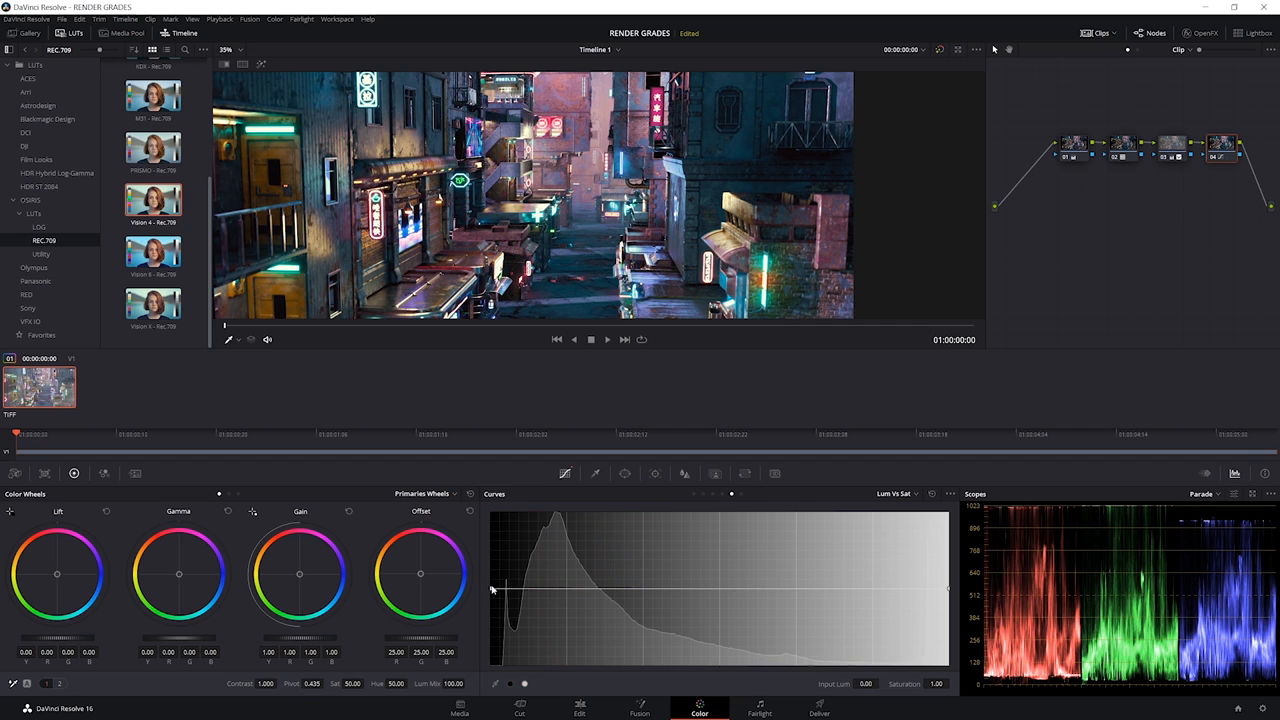
pyautogui.moveTo(745, 559)
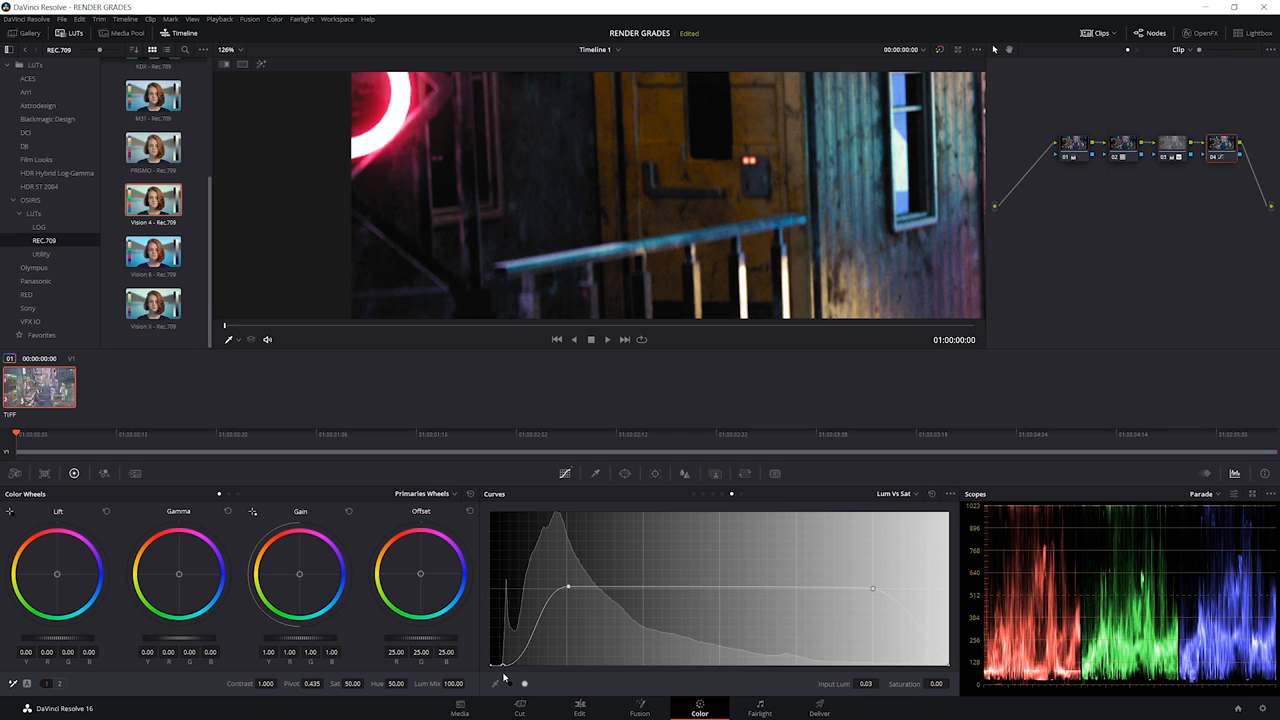
pyautogui.moveTo(607, 597)
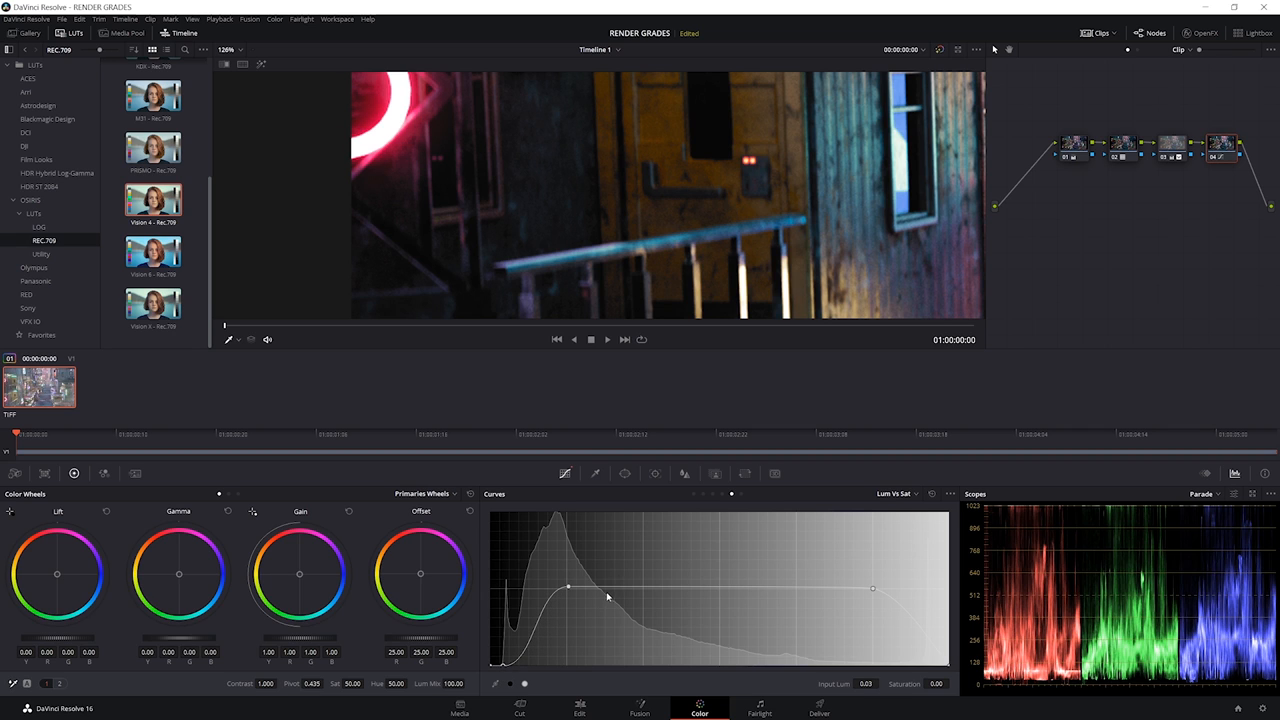
pyautogui.moveTo(605, 597); pyautogui.dragTo(510, 655)
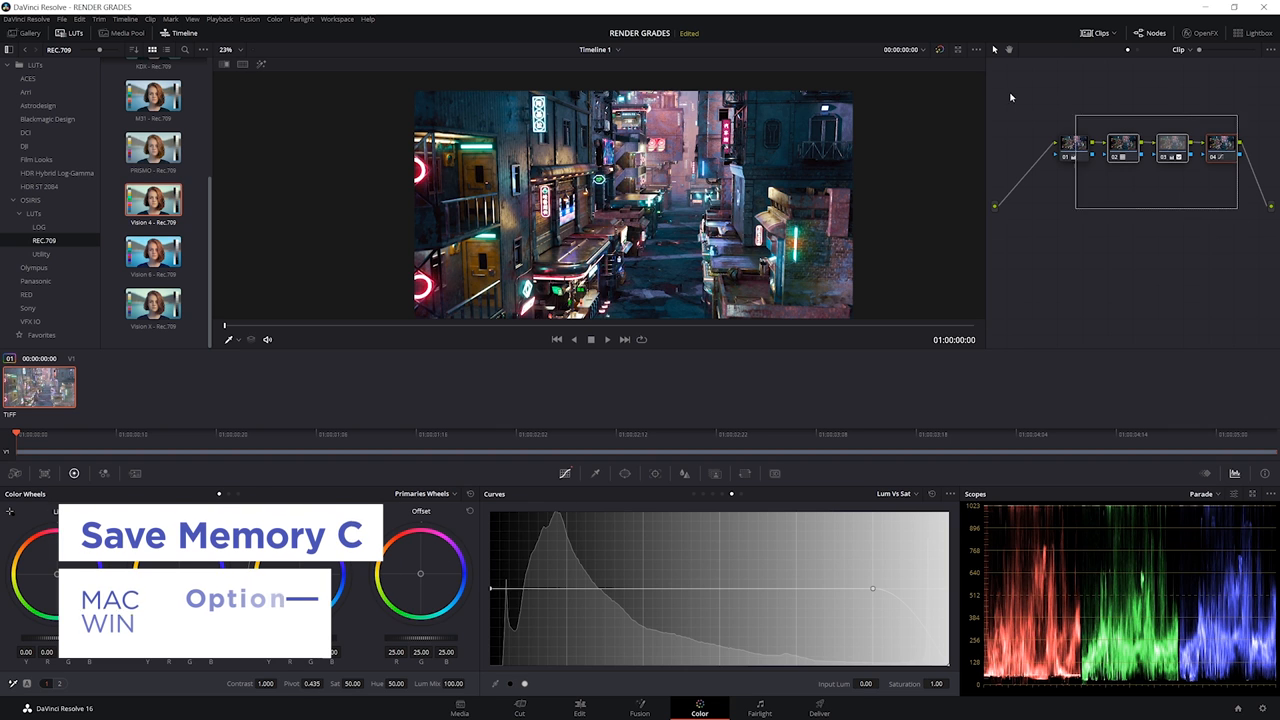
# Save the current neon grade to memory C with Alt+3
pyautogui.press('alt+3')
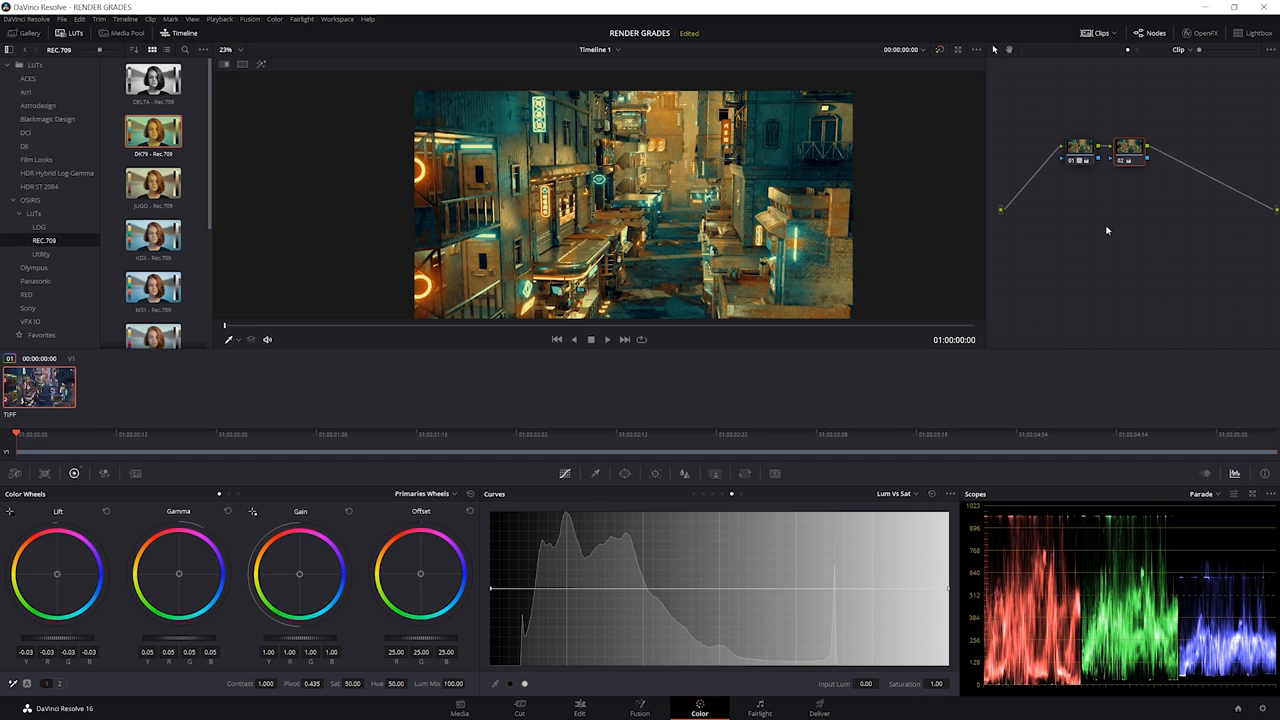
pyautogui.press('ctrl+1')
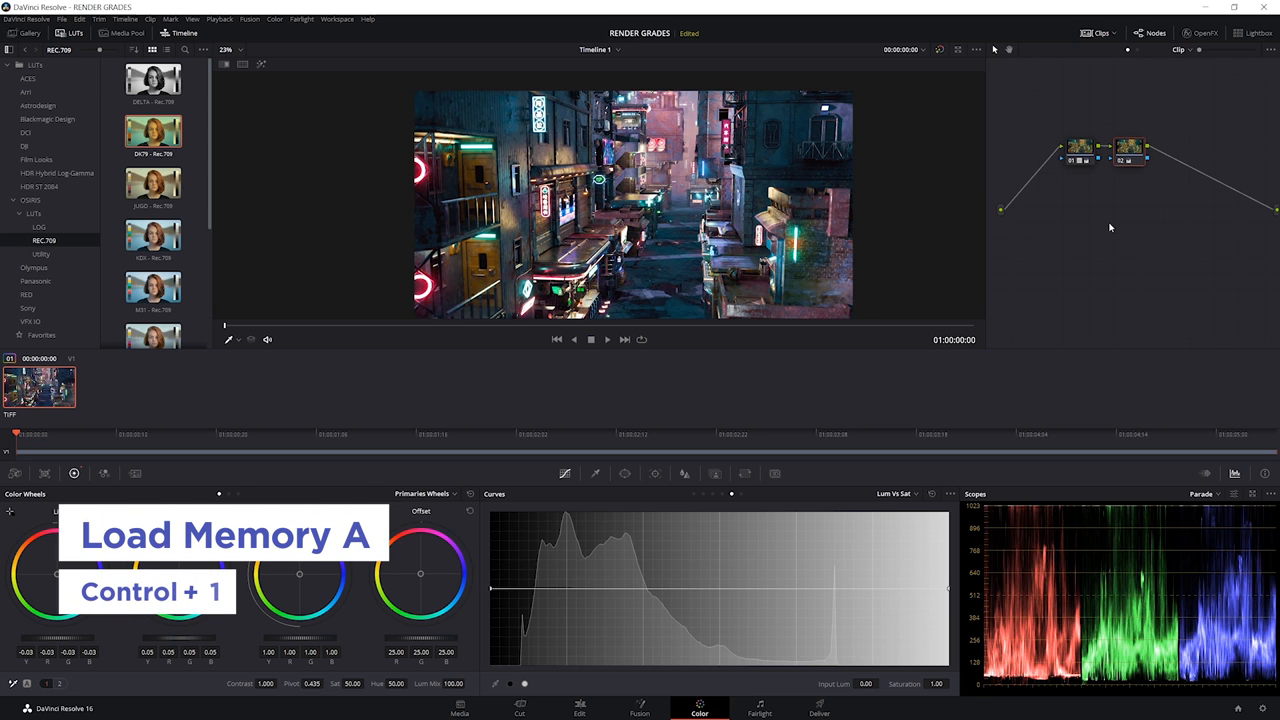
pyautogui.press('ctrl+1')
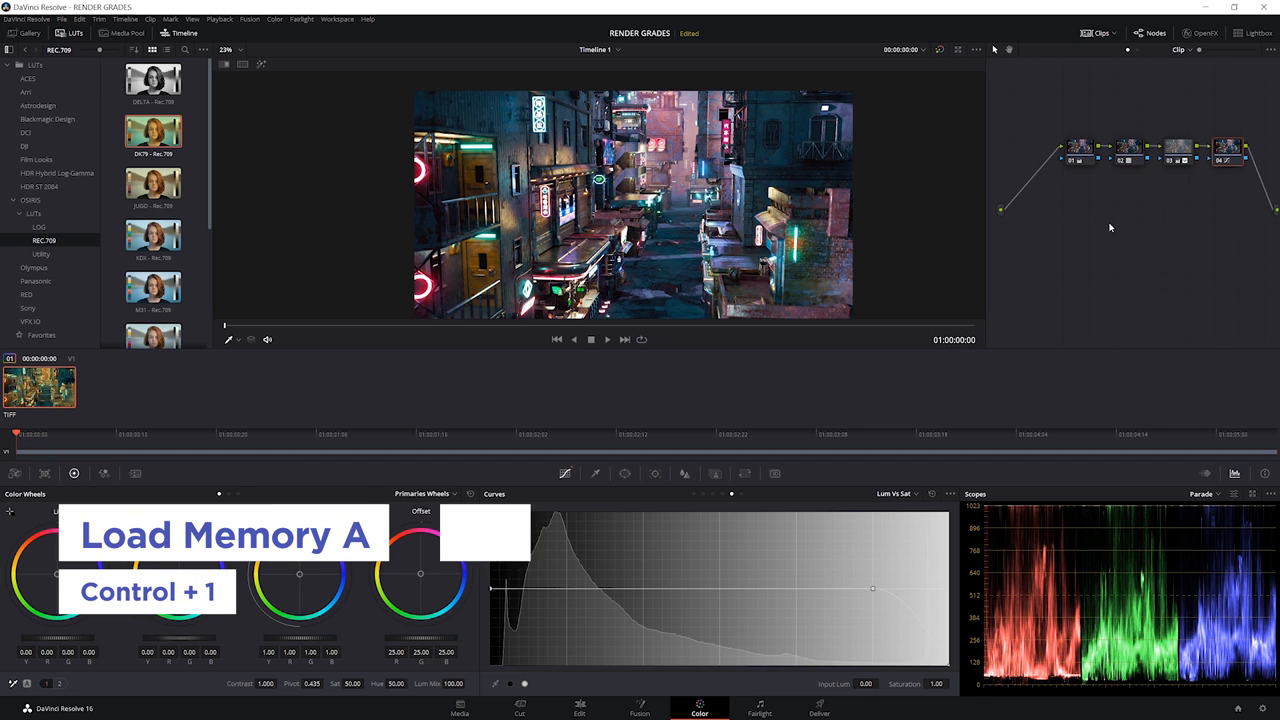
pyautogui.press('ctrl+2')
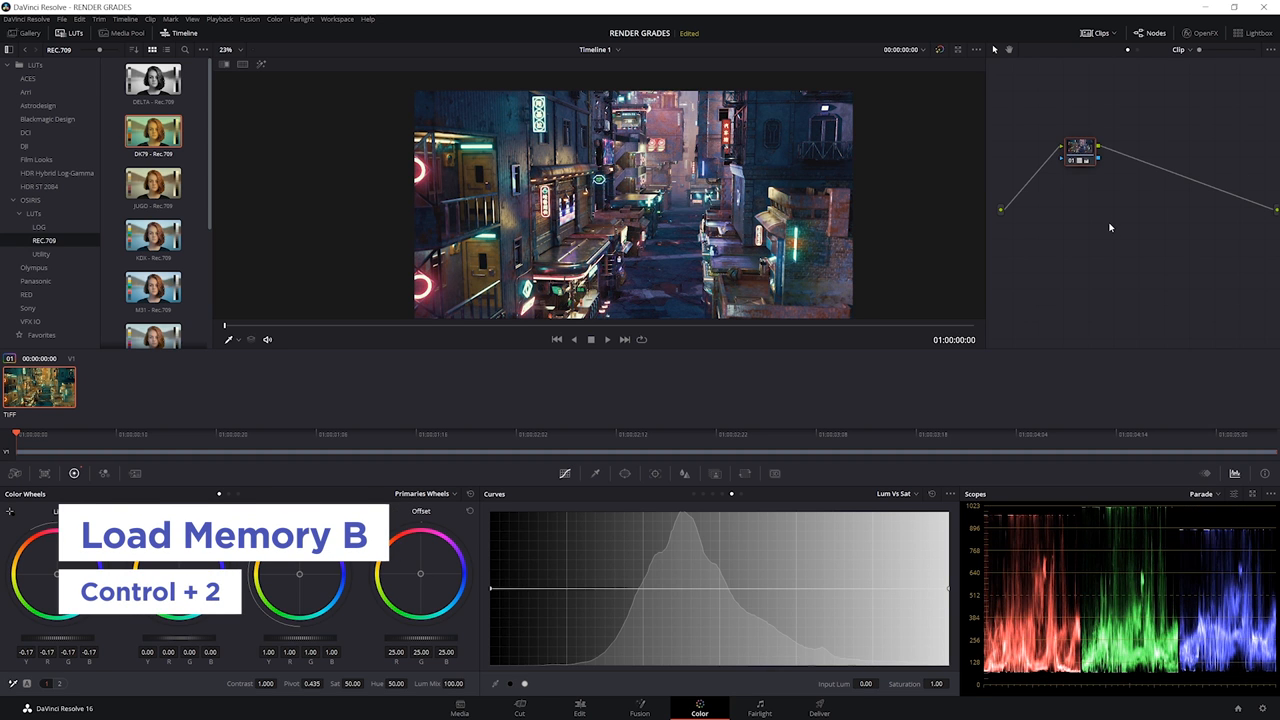
pyautogui.press('ctrl+3')
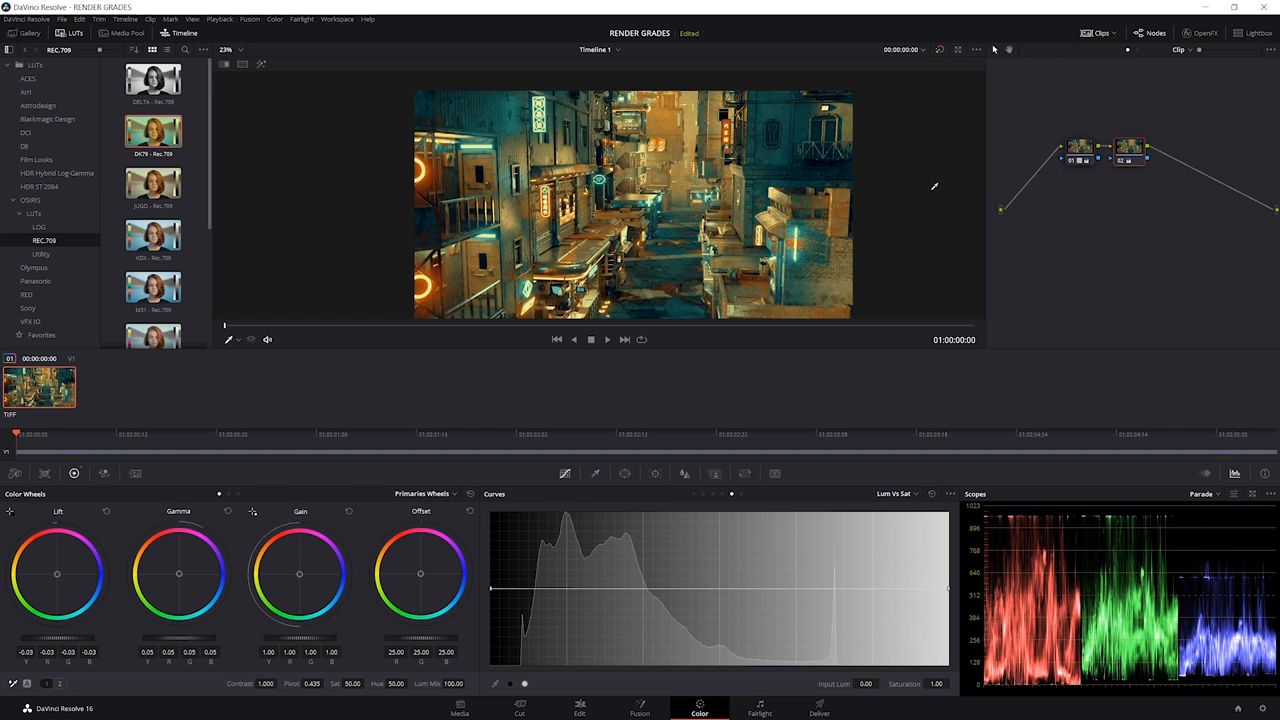
# Give the third node a soft circular window mask over the alley
pyautogui.click(624, 473)
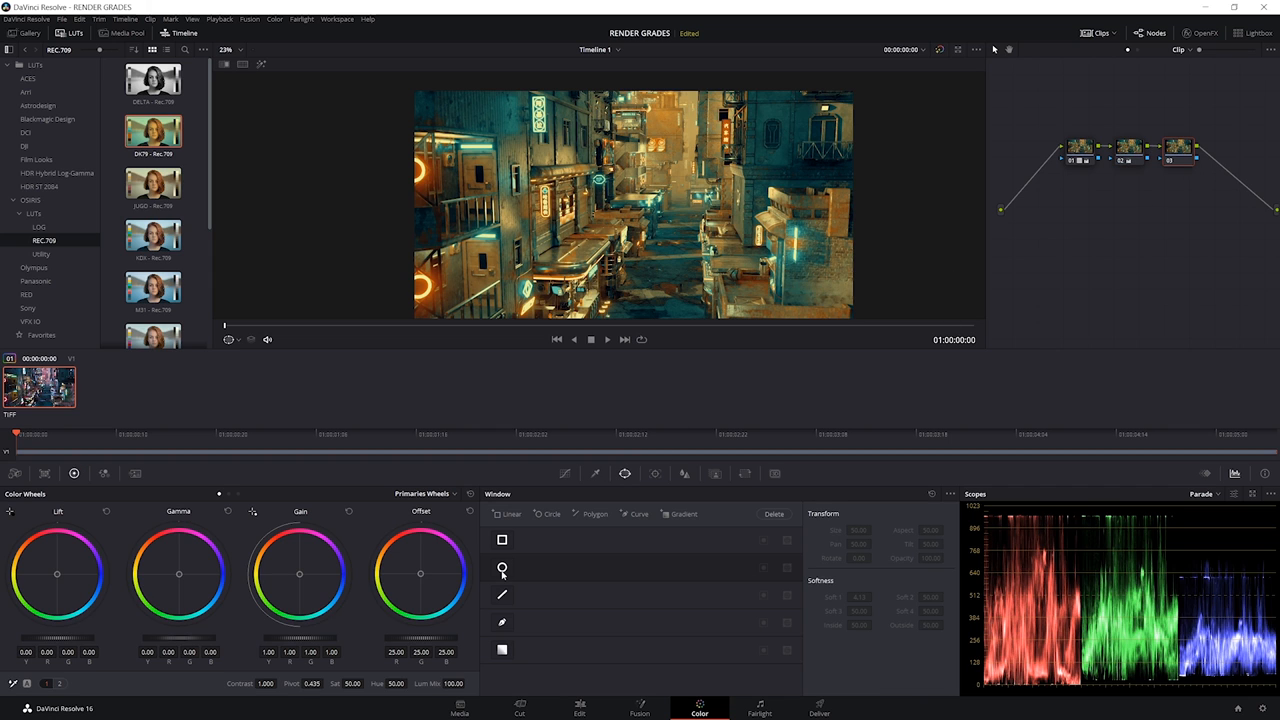
pyautogui.click(502, 567)
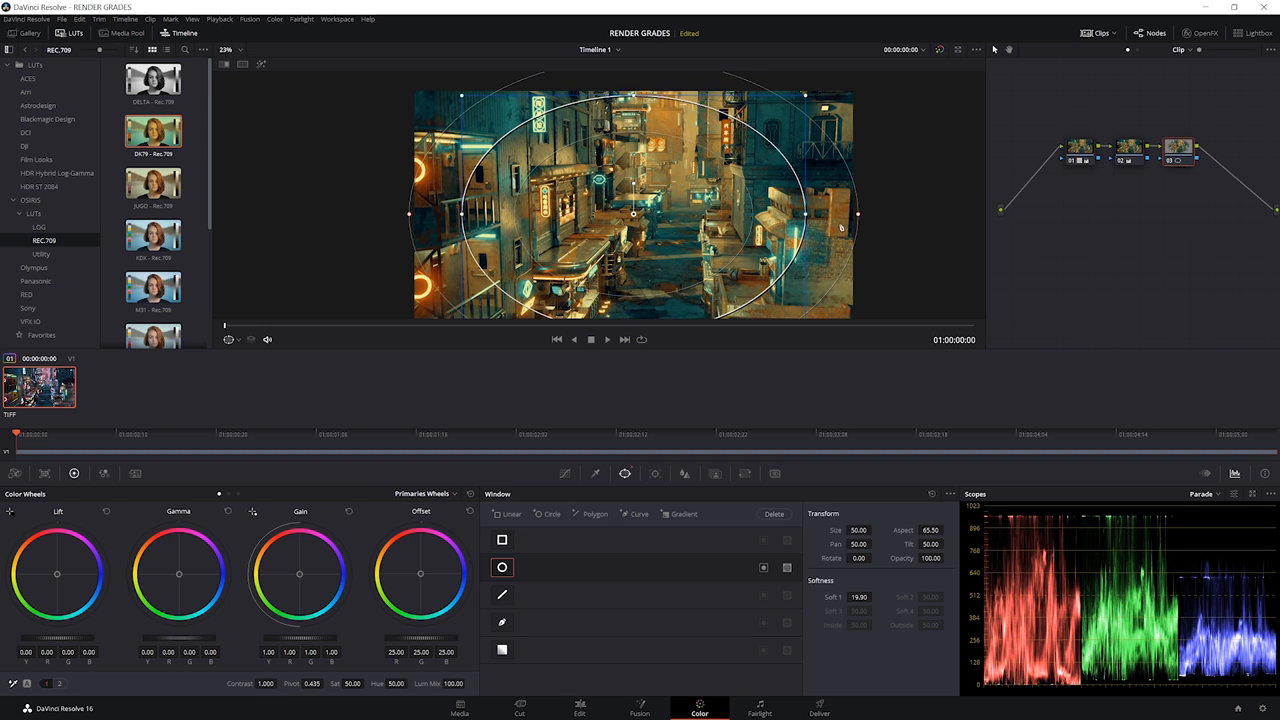
pyautogui.moveTo(200, 645)
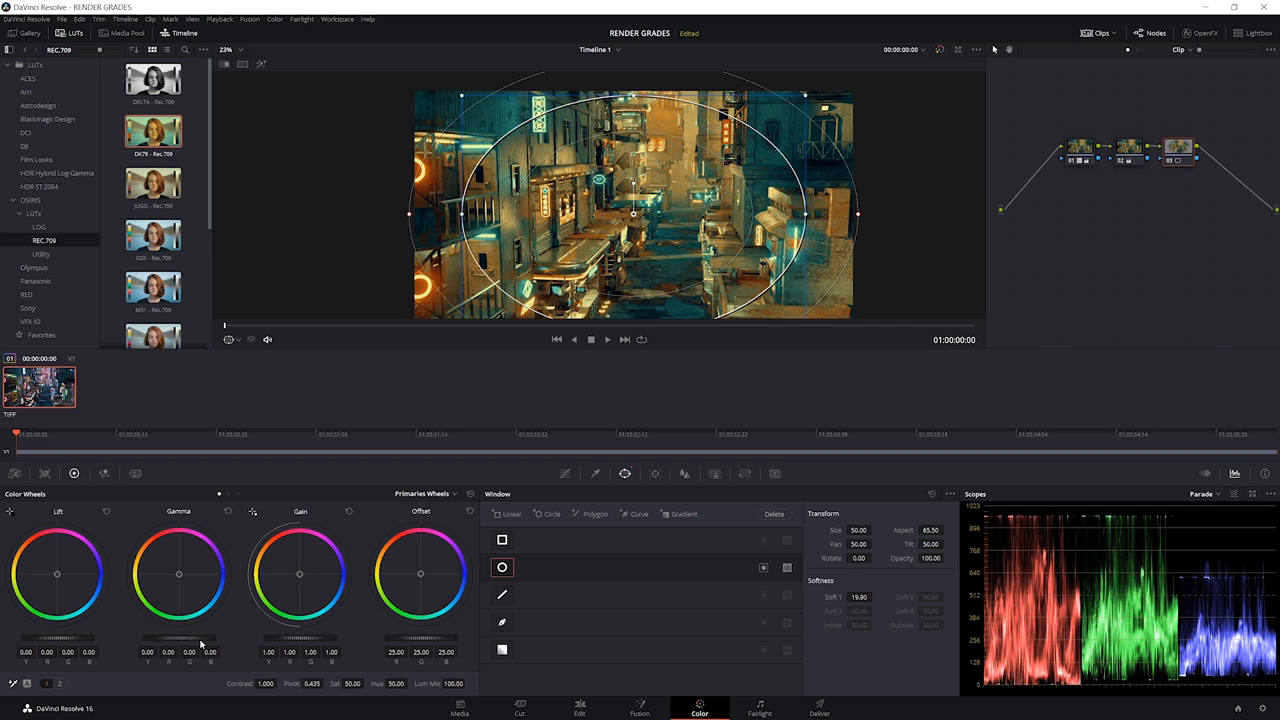